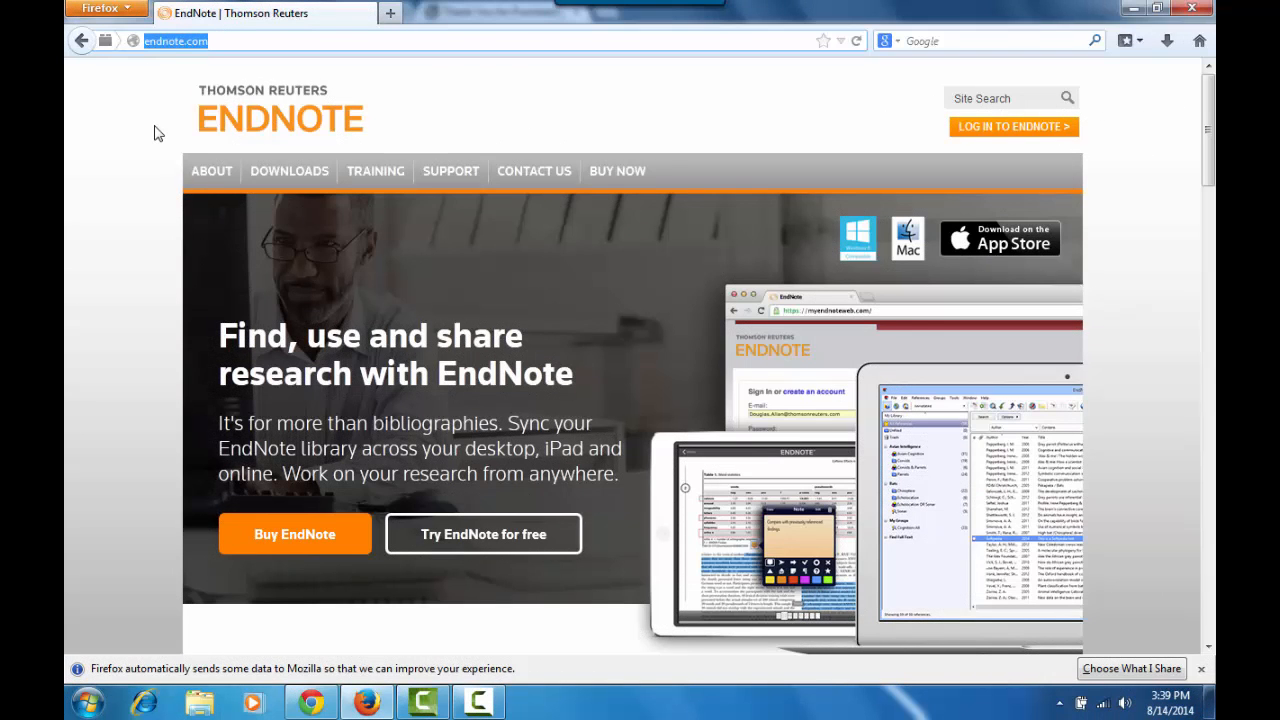
Reach the Downloads > Styles page and enter vancouver as the style name to search for.
left_click(288, 170)
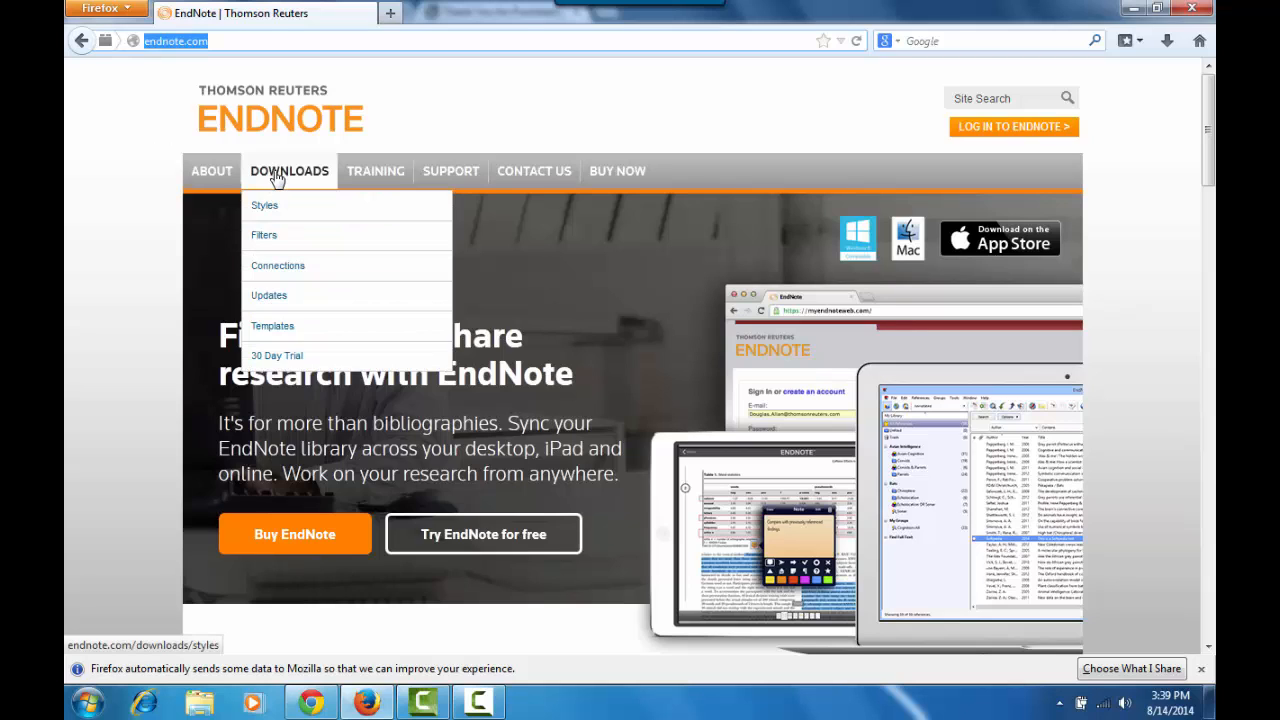
left_click(264, 206)
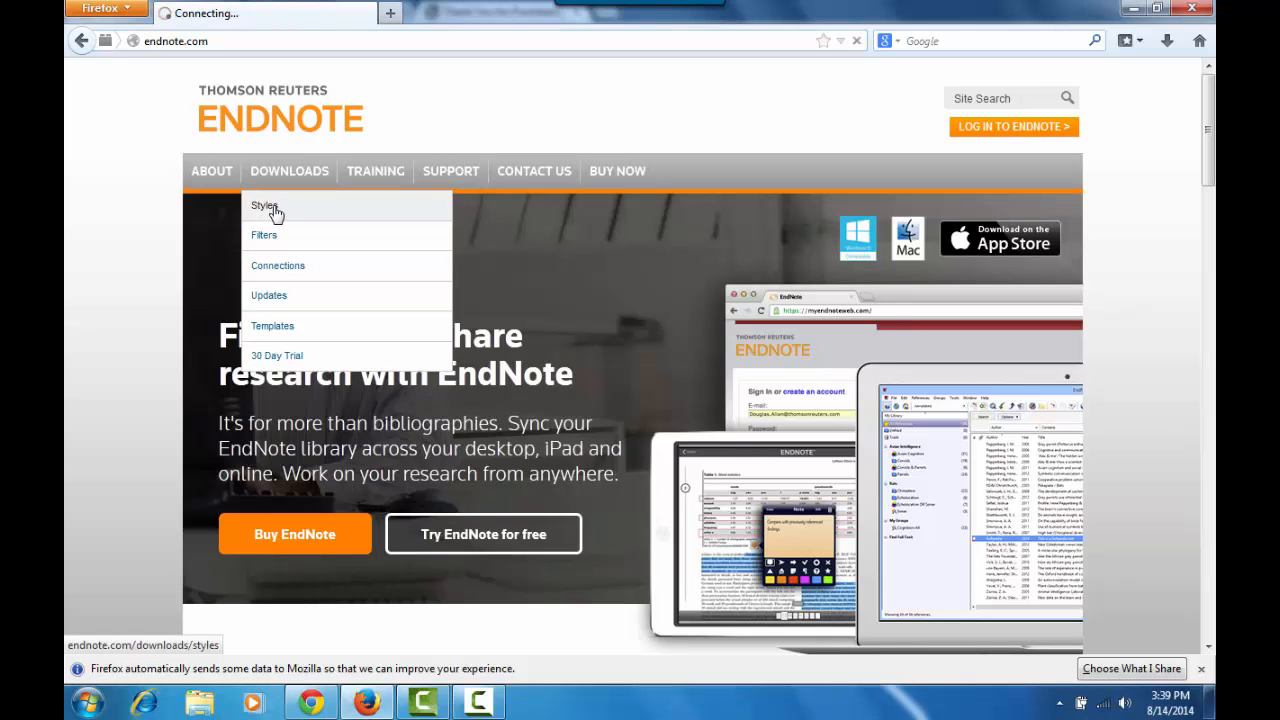
left_click(264, 206)
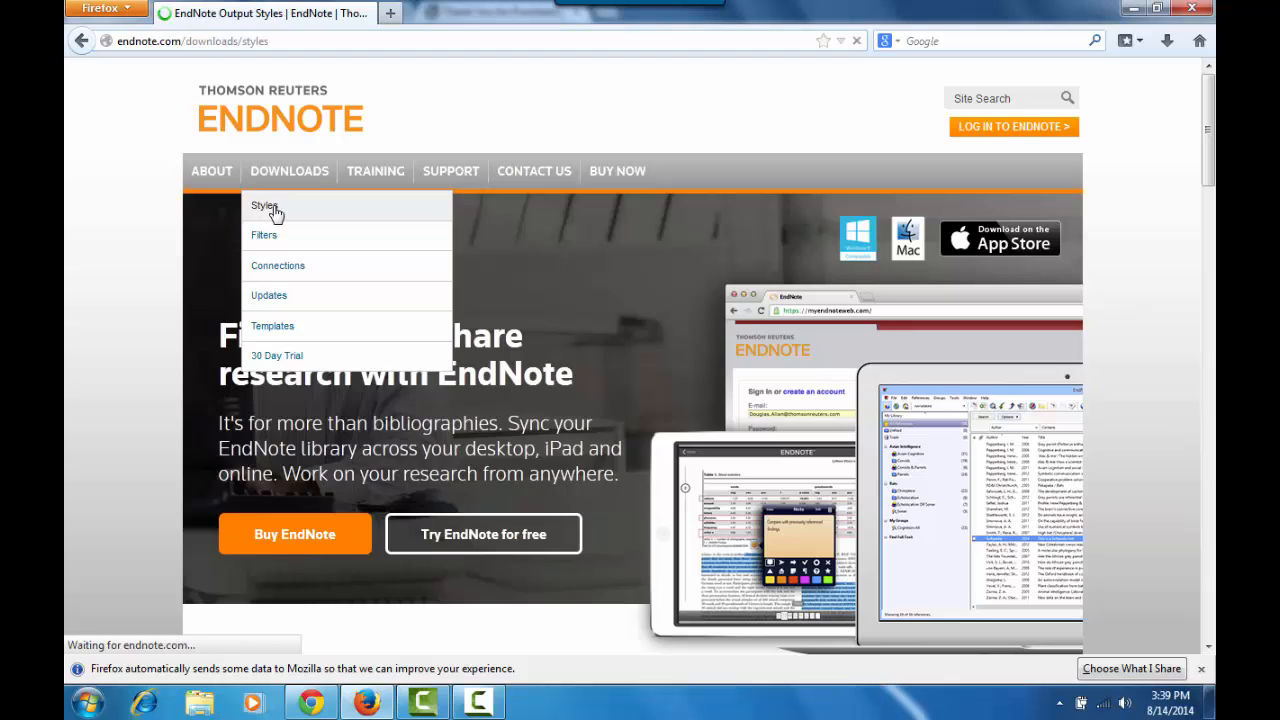
left_click(264, 204)
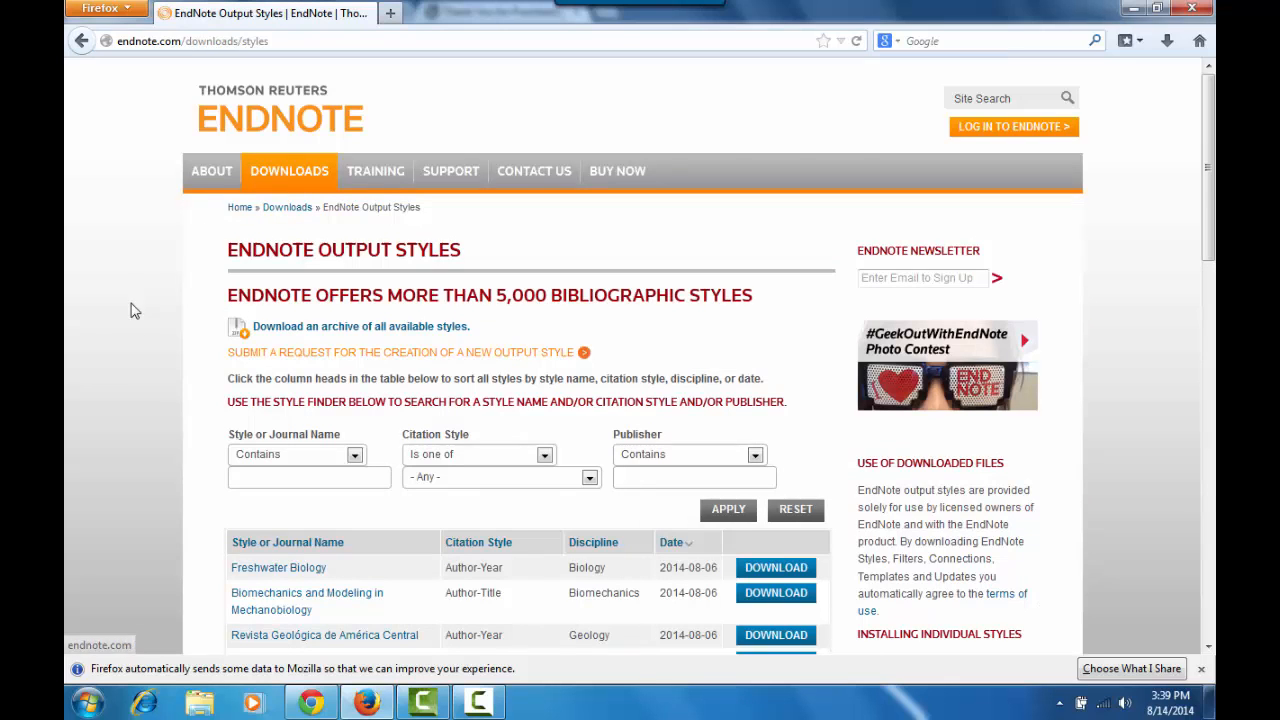
left_click(308, 476)
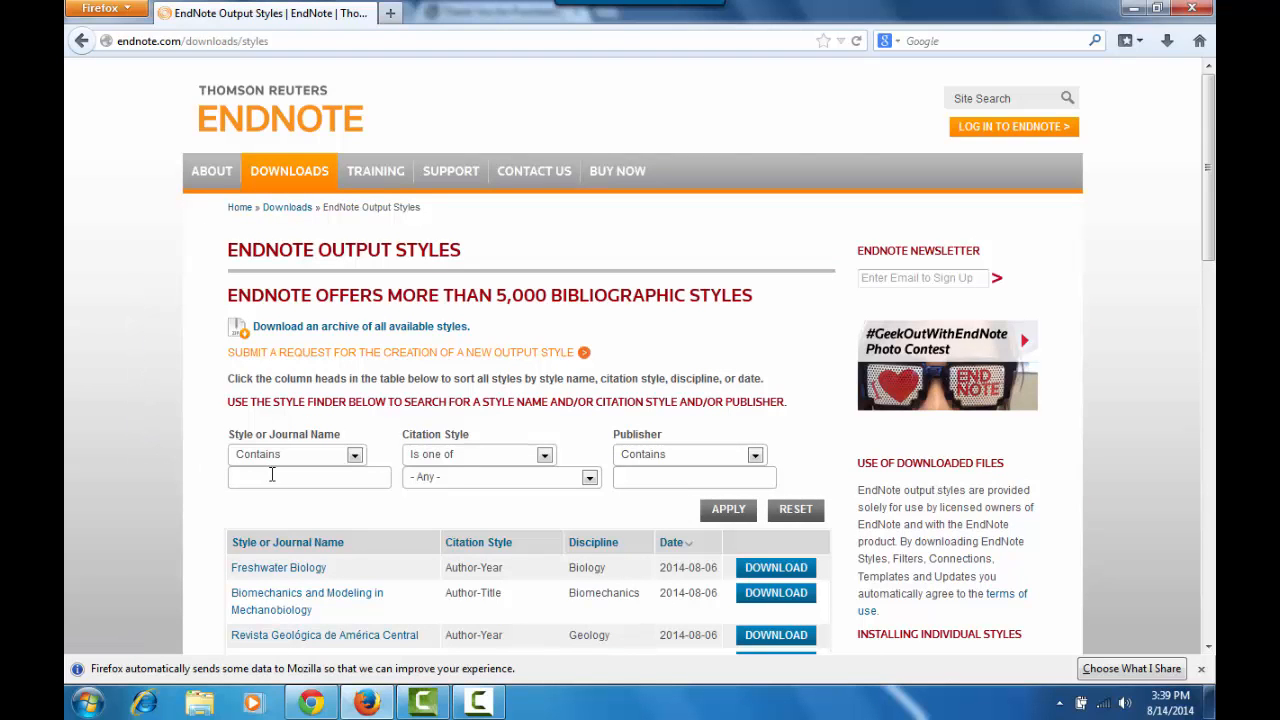
left_click(308, 476)
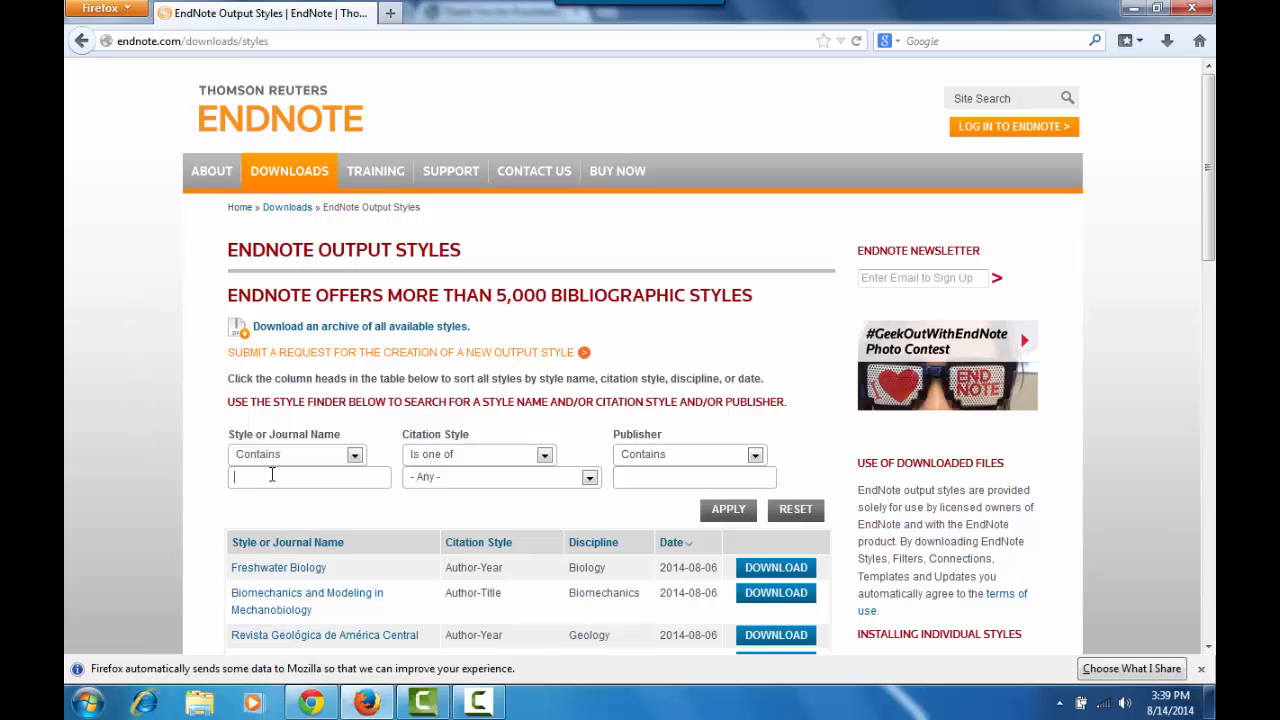
mouse_move(456, 496)
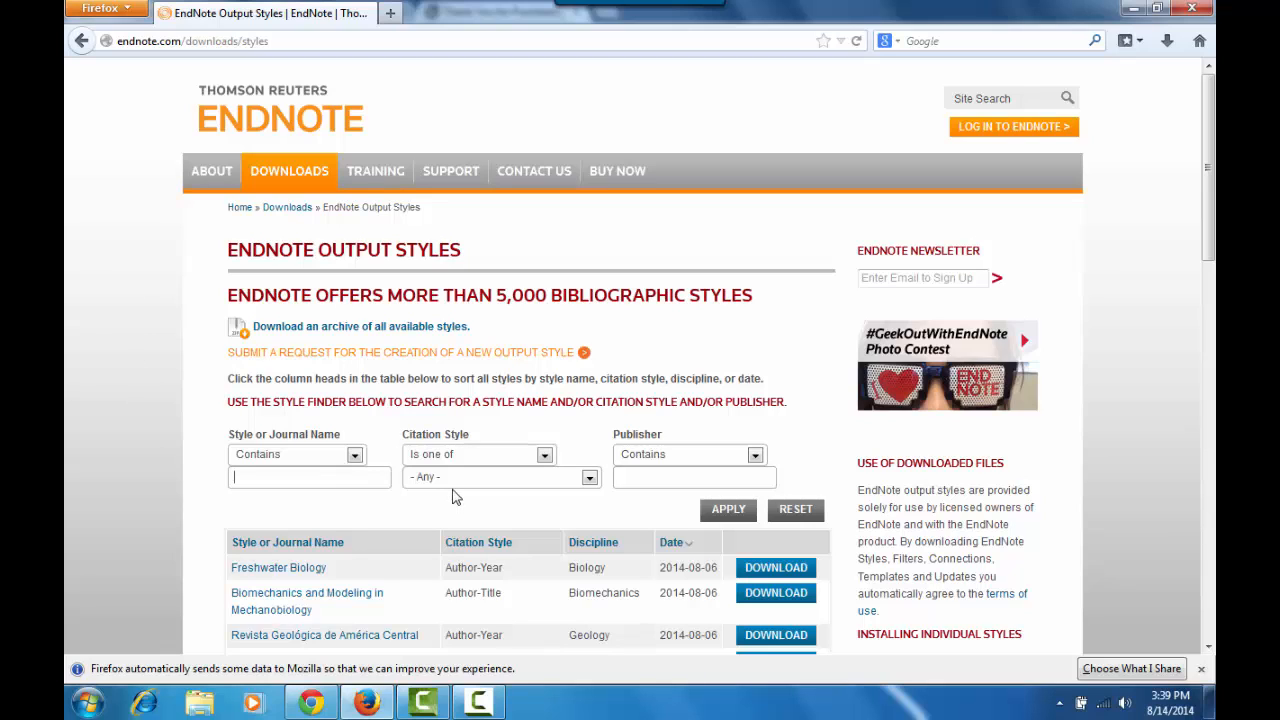
type("vancouv")
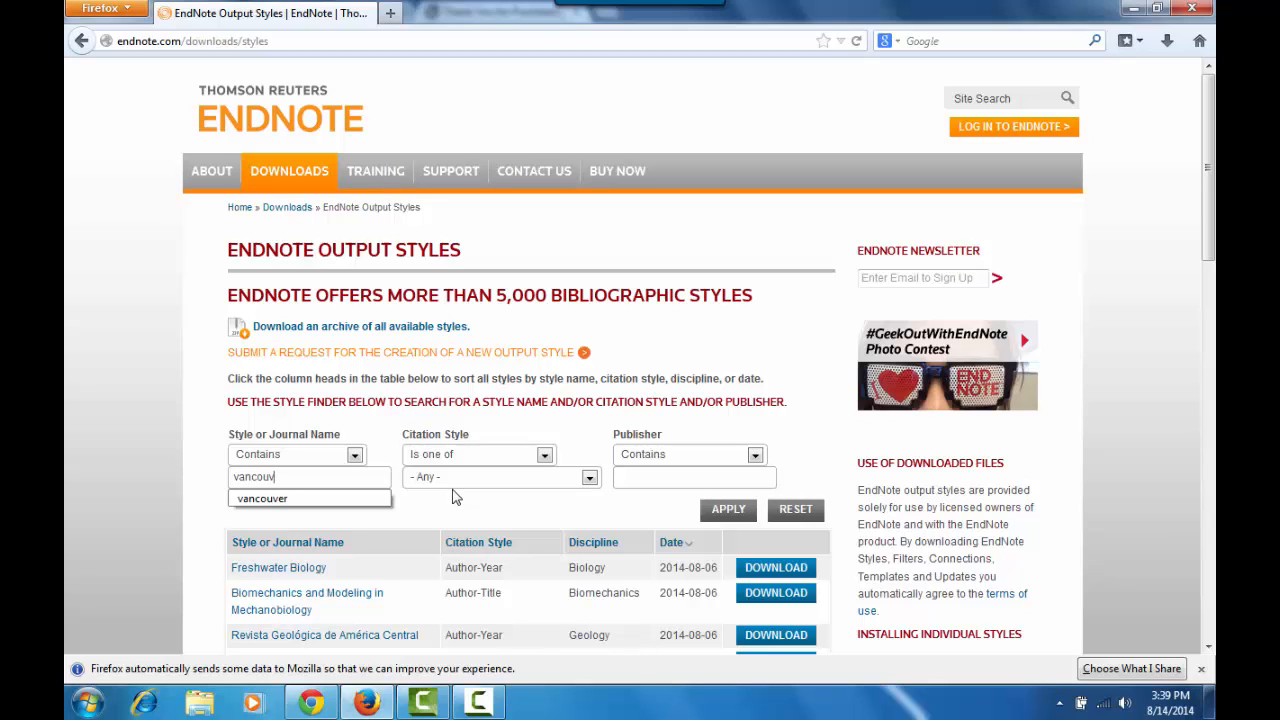
type("er")
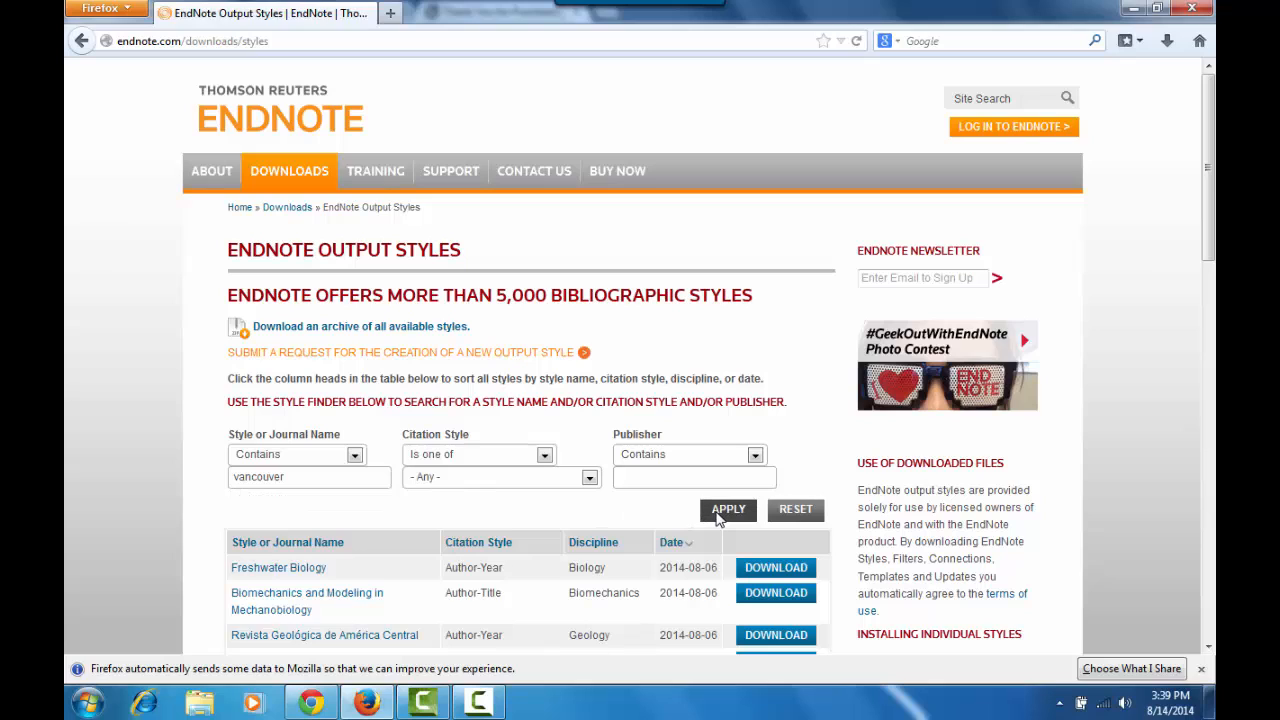
Apply the vancouver search and save the Vancouver - NIH style file to the computer.
left_click(728, 510)
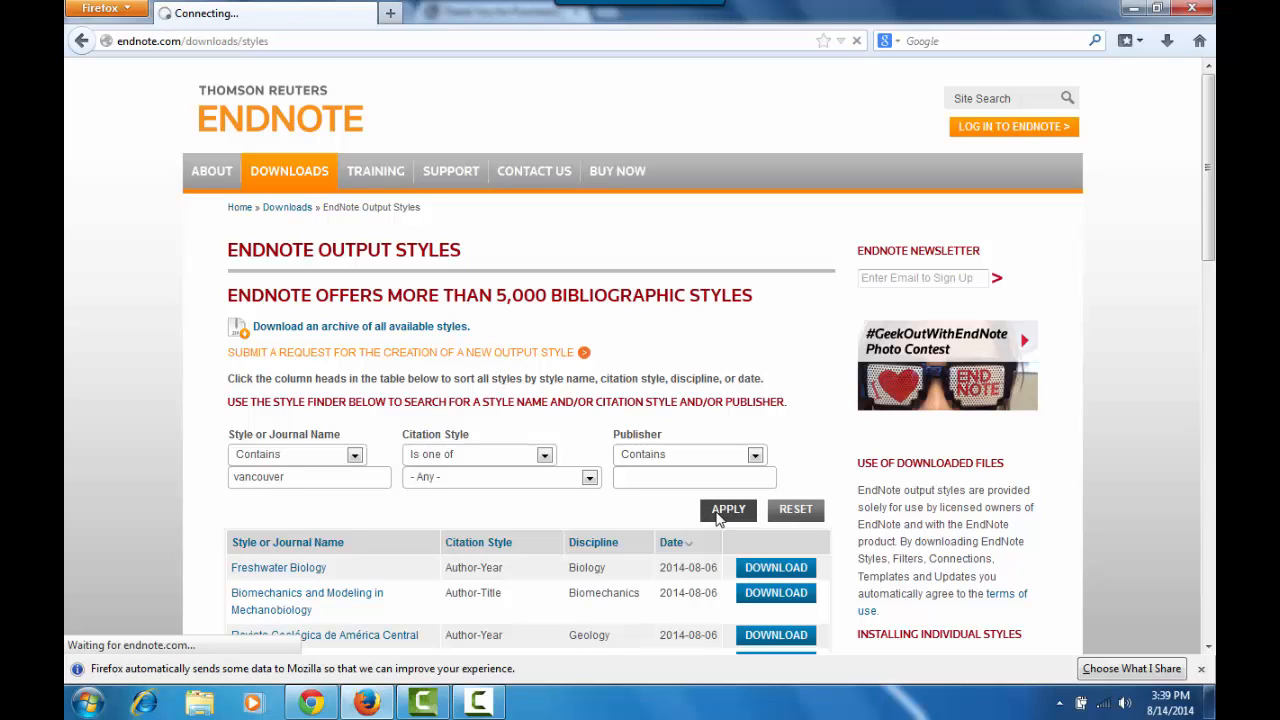
left_click(728, 510)
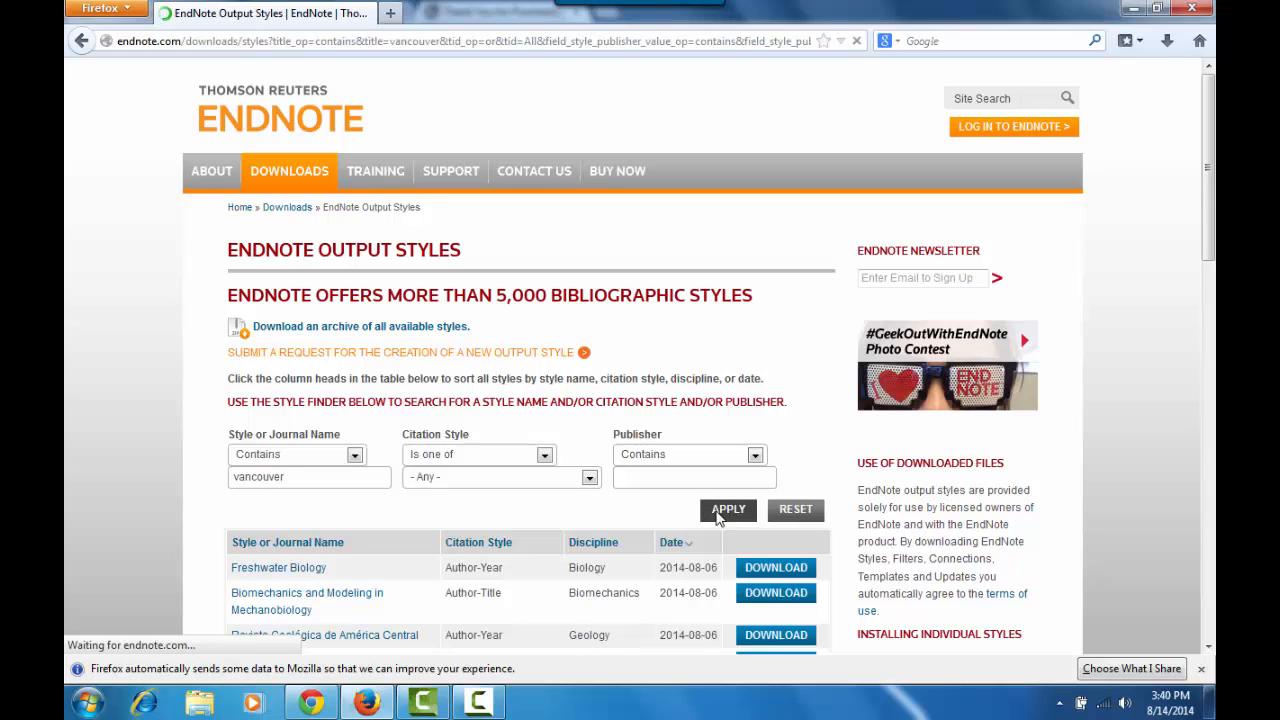
left_click(728, 510)
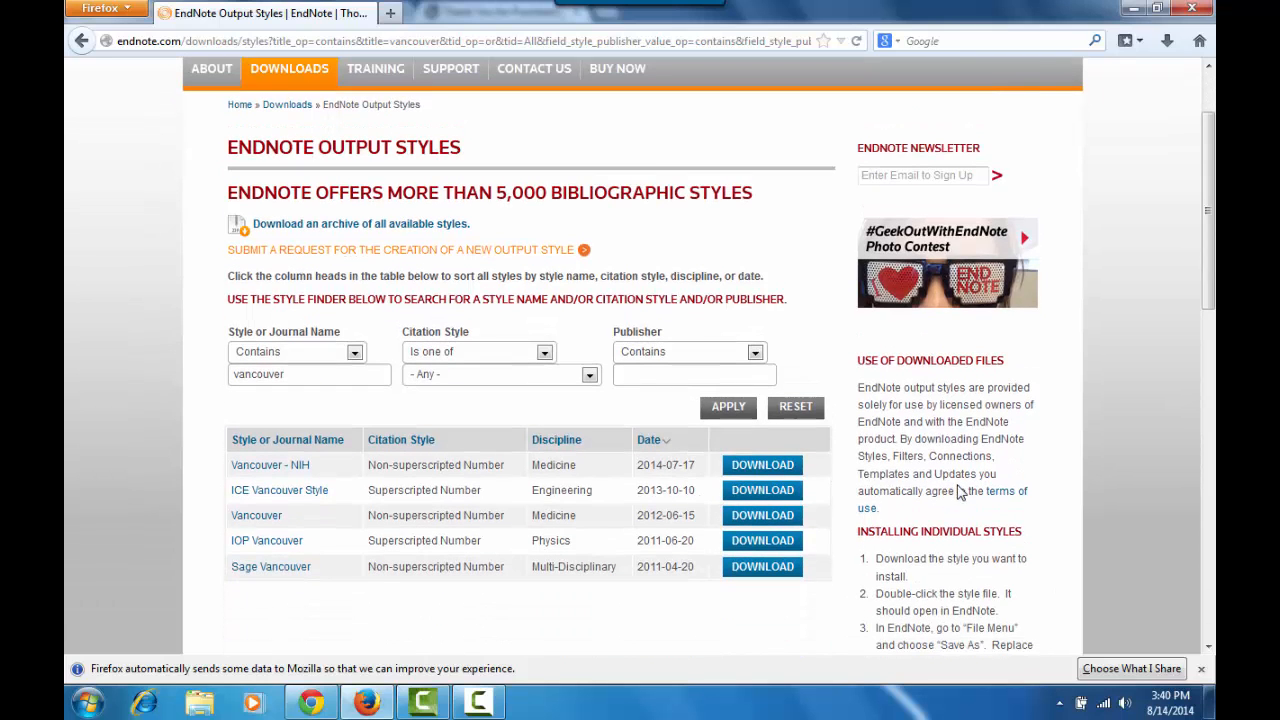
mouse_move(868, 434)
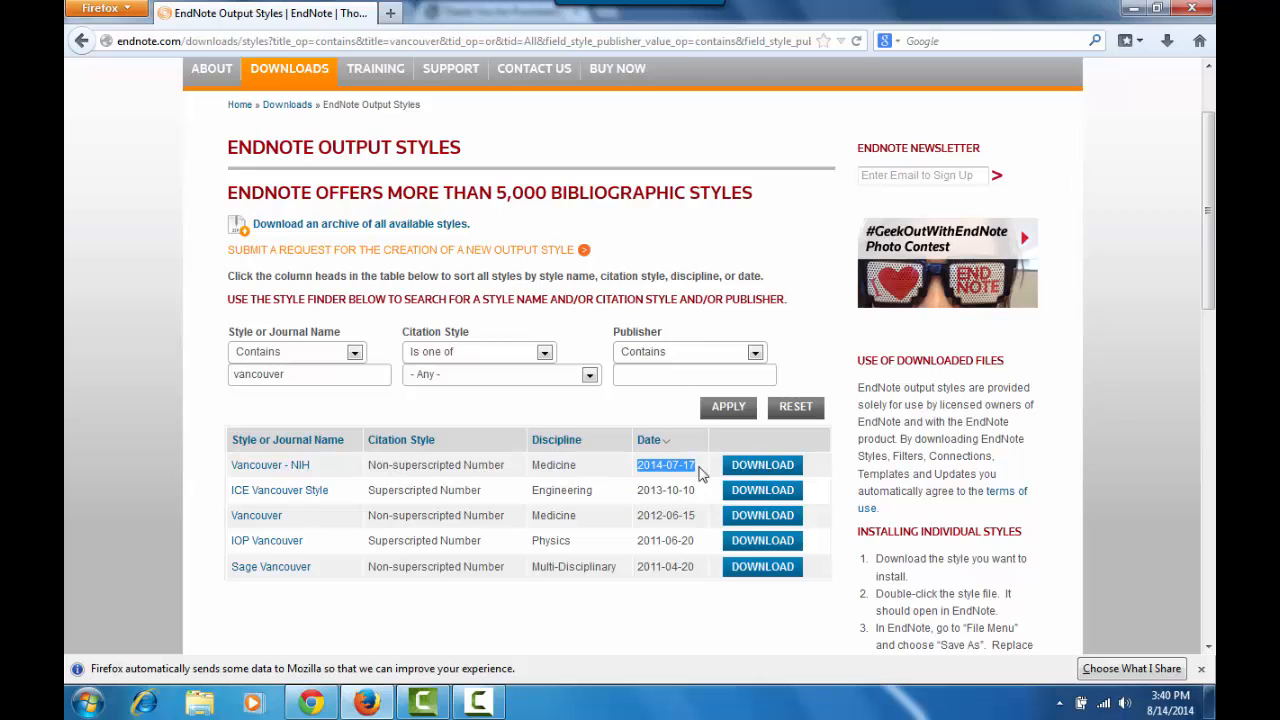
left_click(762, 464)
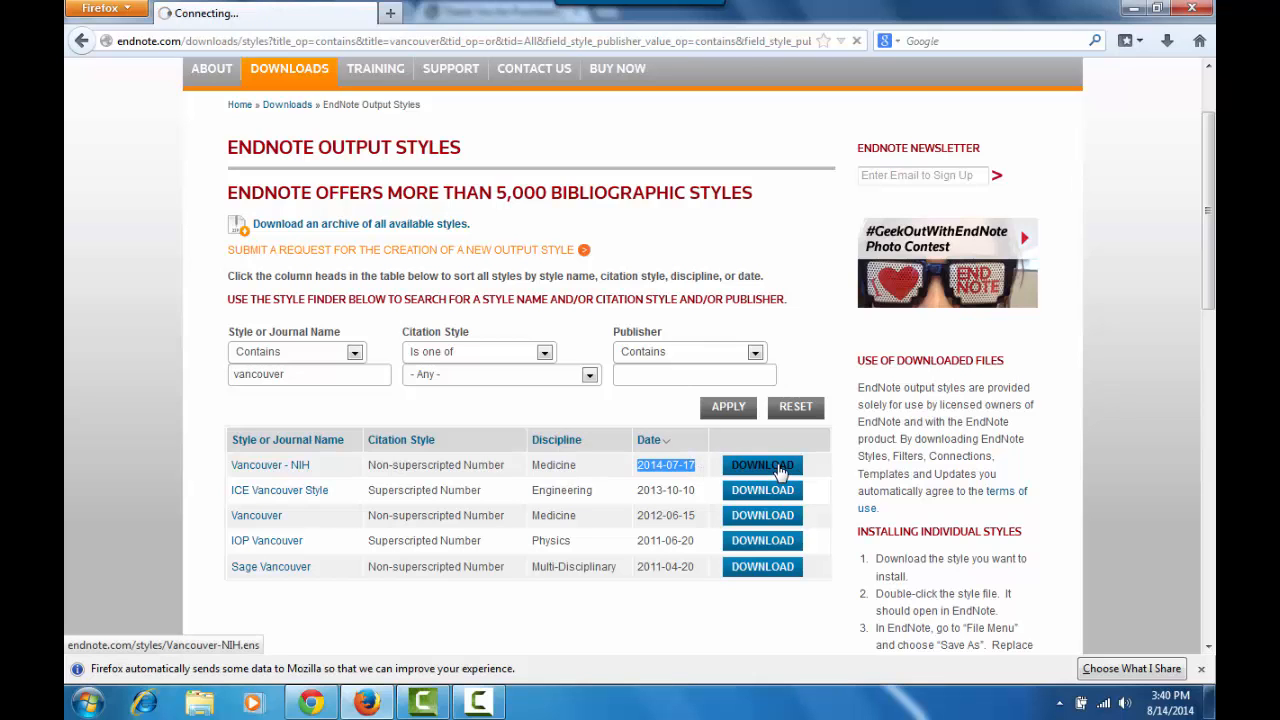
left_click(762, 464)
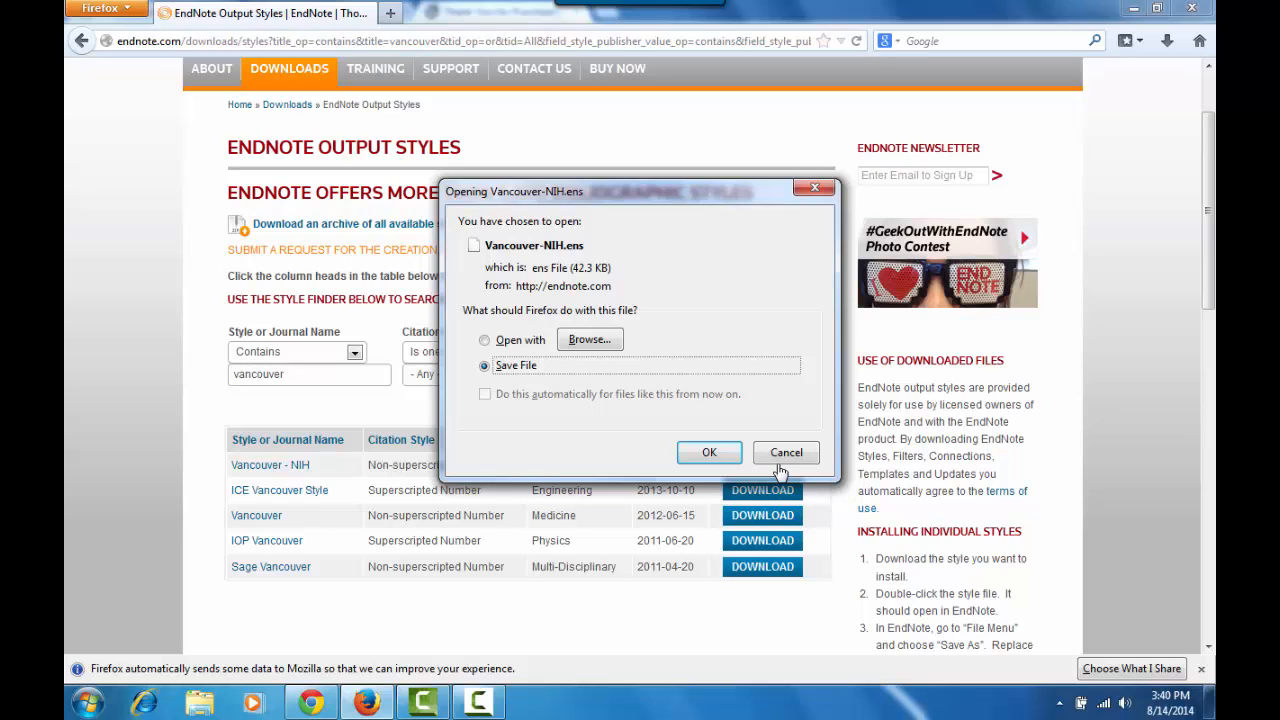
mouse_move(710, 452)
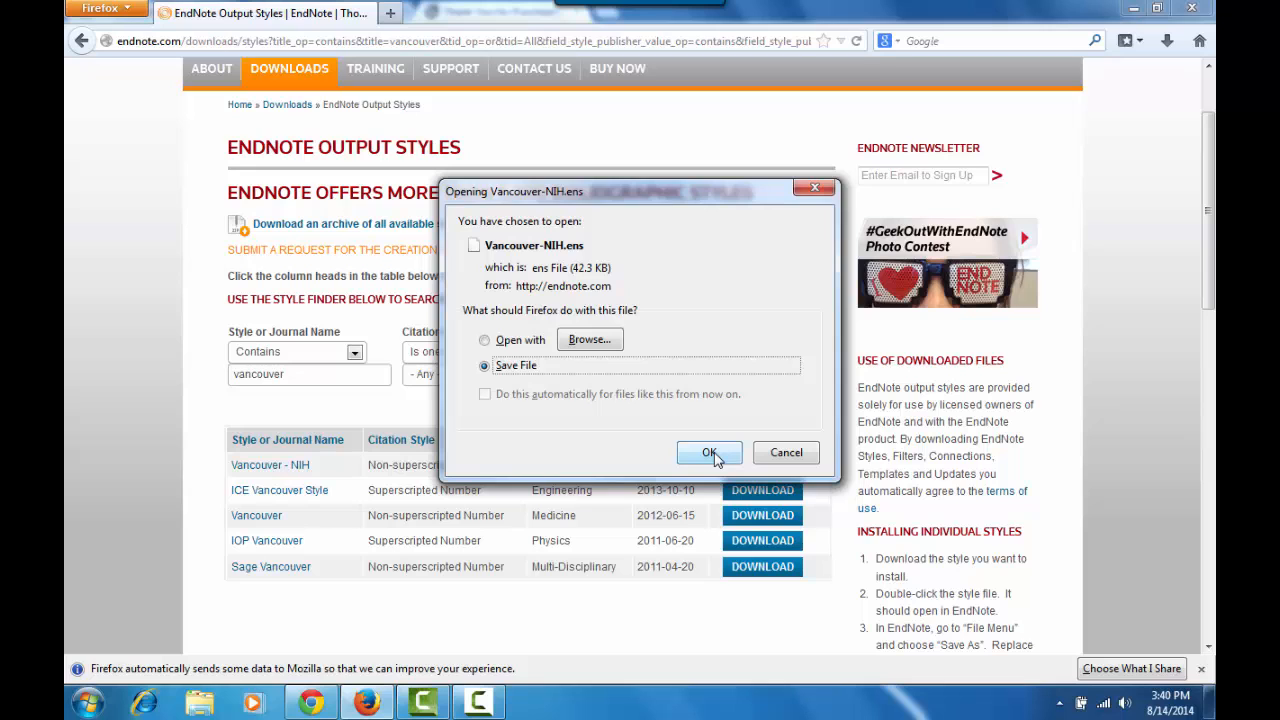
left_click(710, 452)
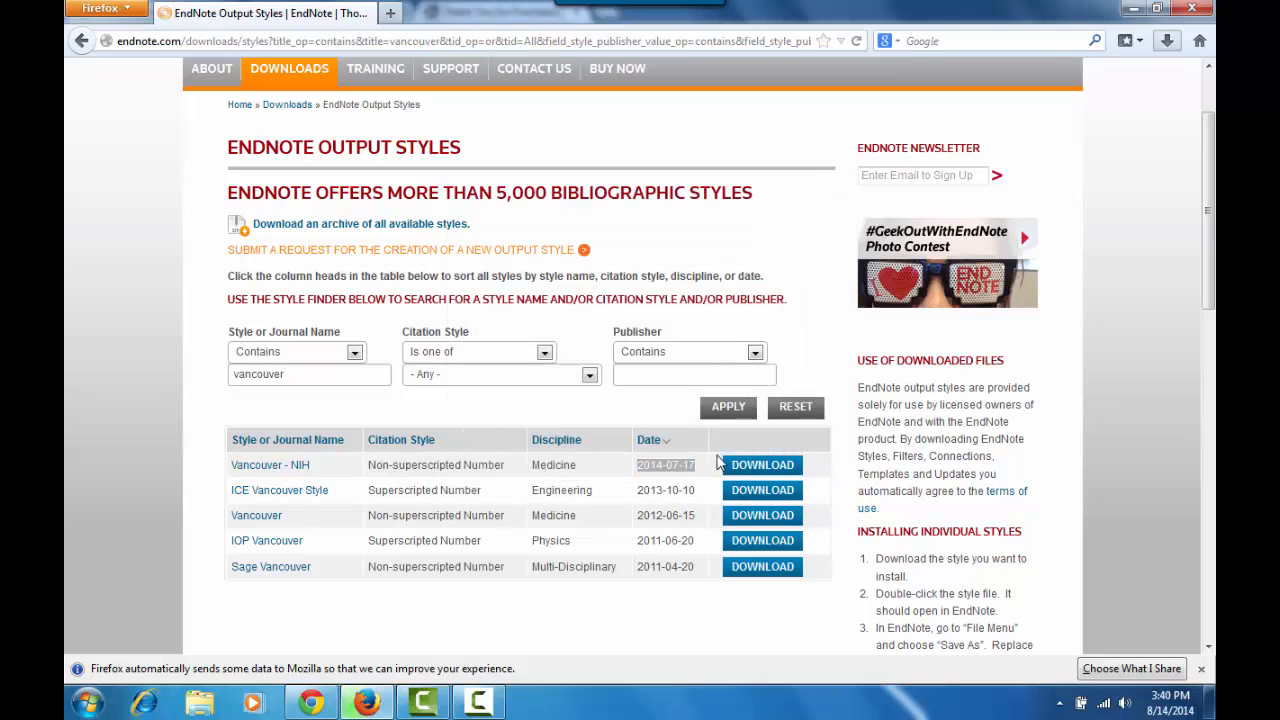
left_click(760, 464)
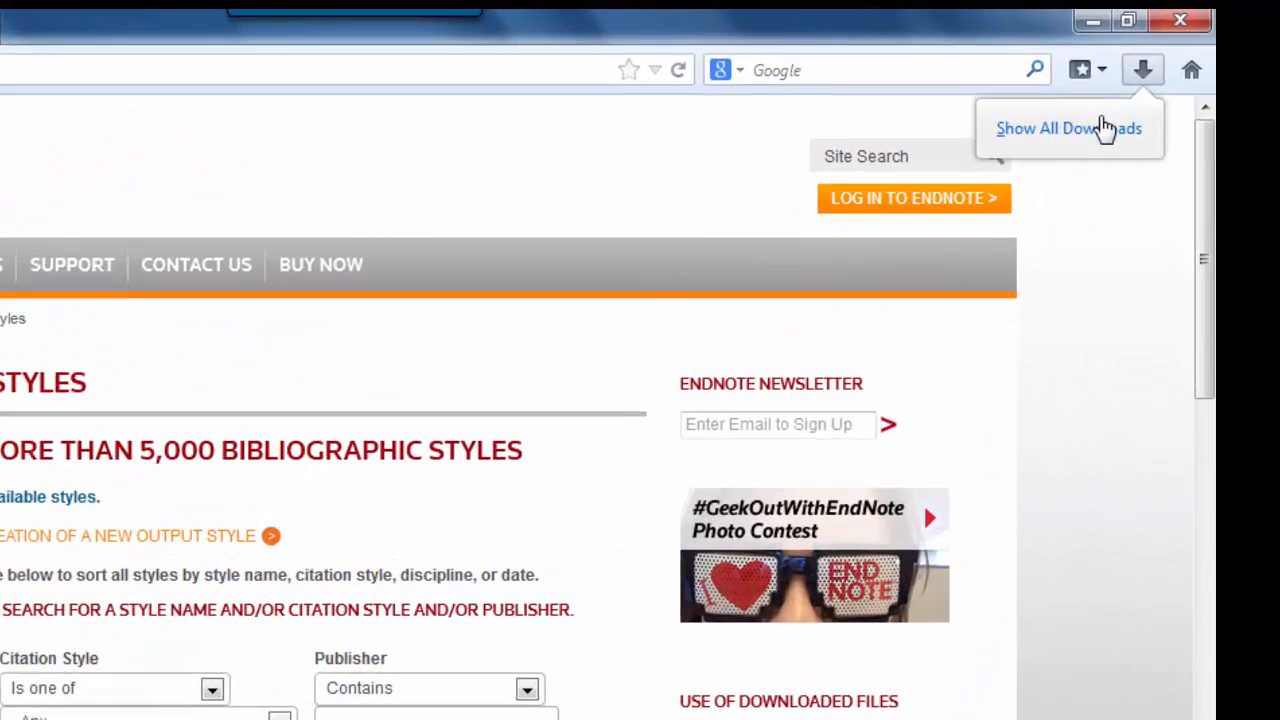
Open Vancouver-NIH.ens from Firefox's downloads list so it loads in the EndNote style editor.
left_click(1068, 128)
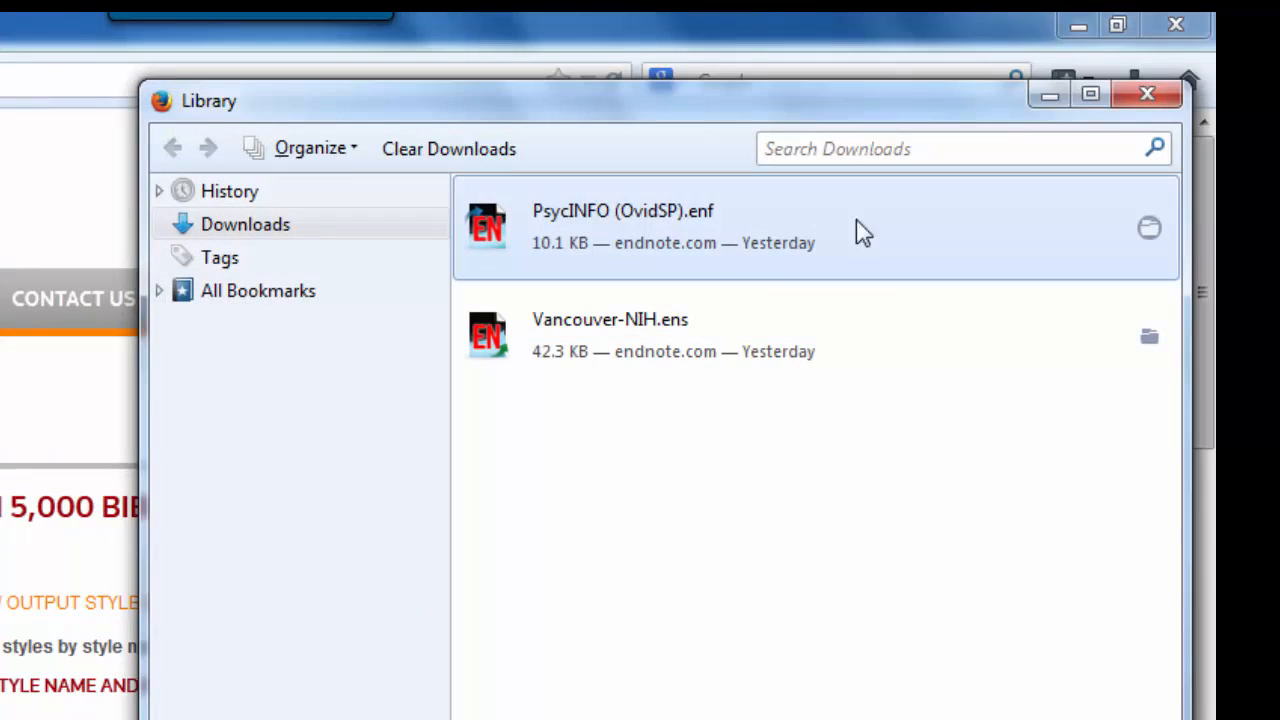
mouse_move(684, 362)
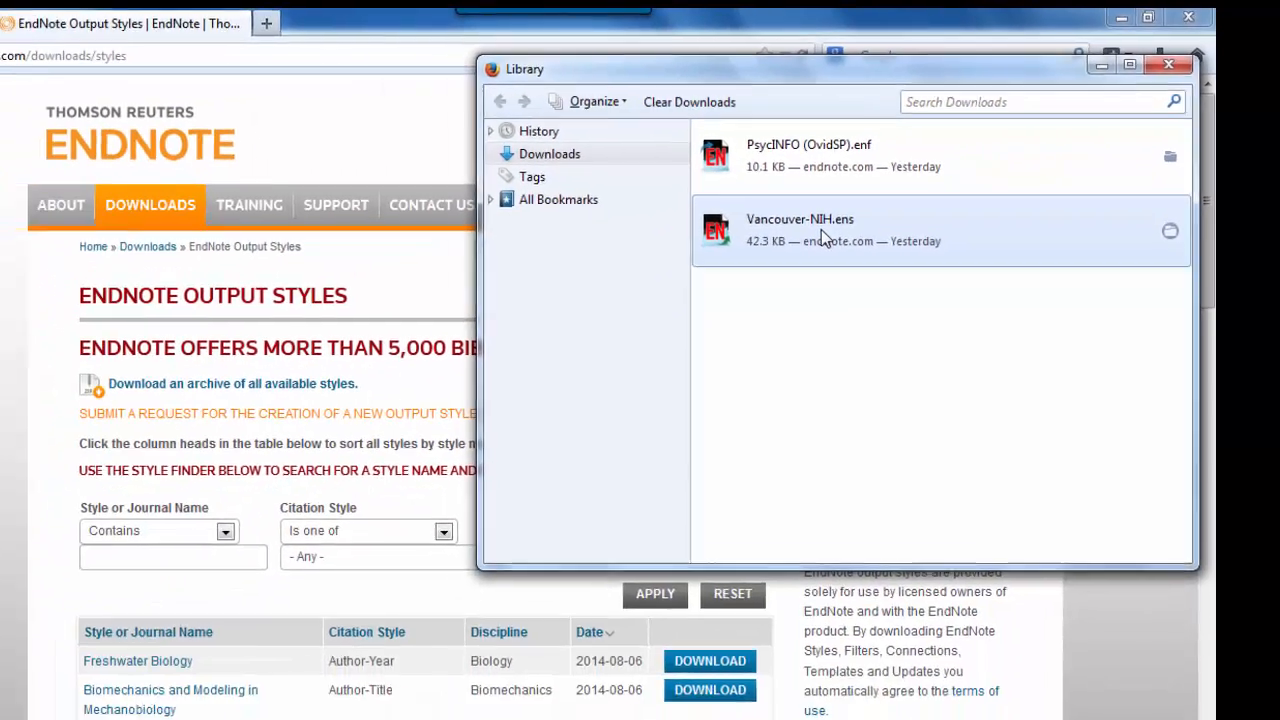
double_click(800, 218)
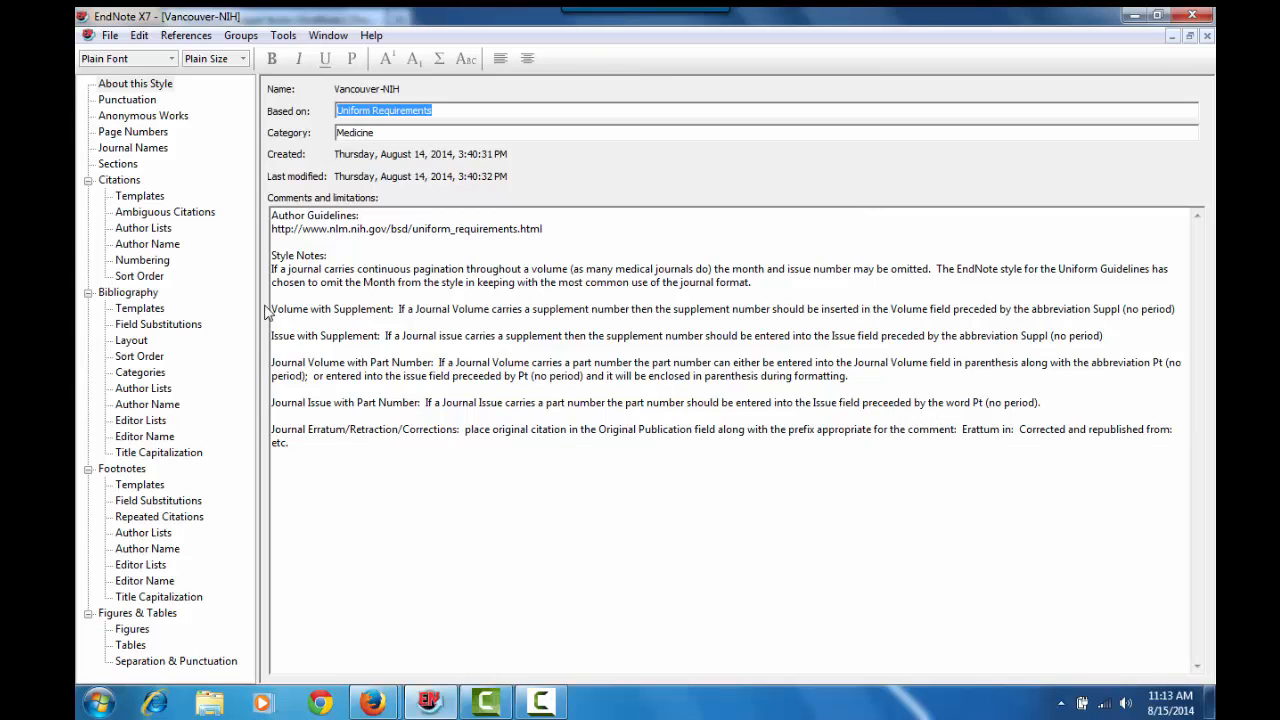
mouse_move(1136, 62)
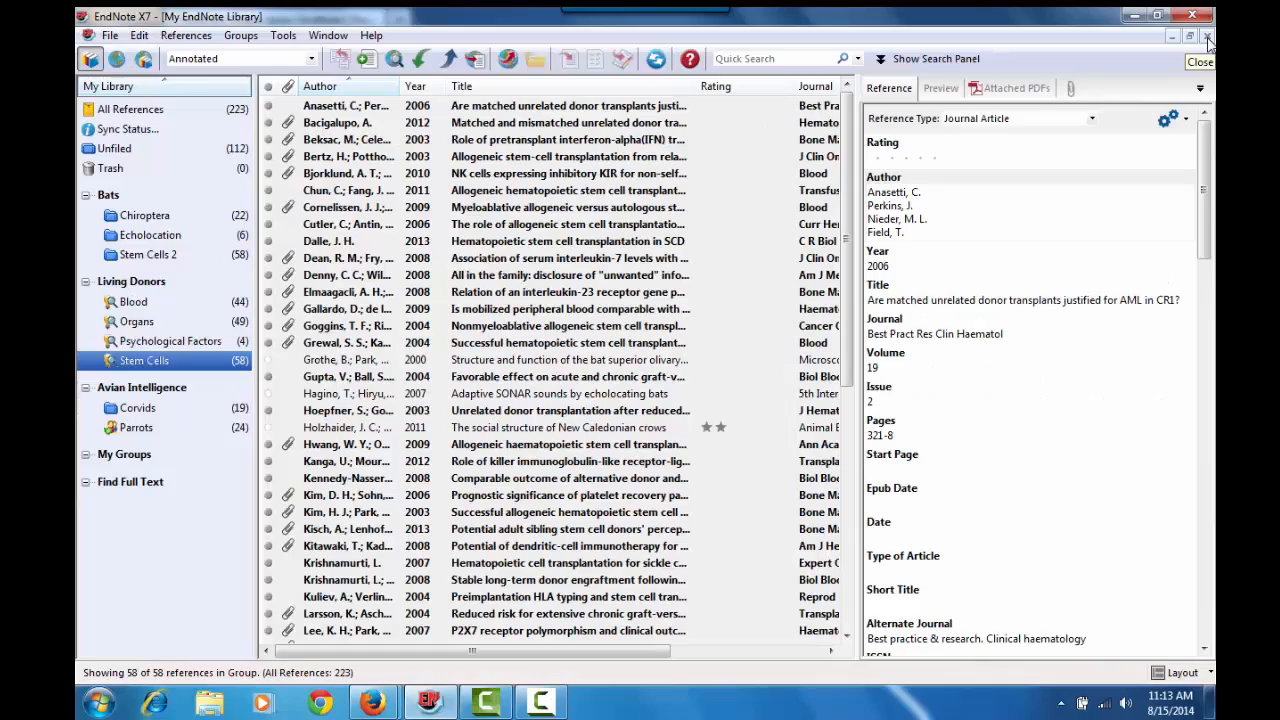
Open the Style Manager from Edit > Output Styles to list installed styles.
left_click(128, 28)
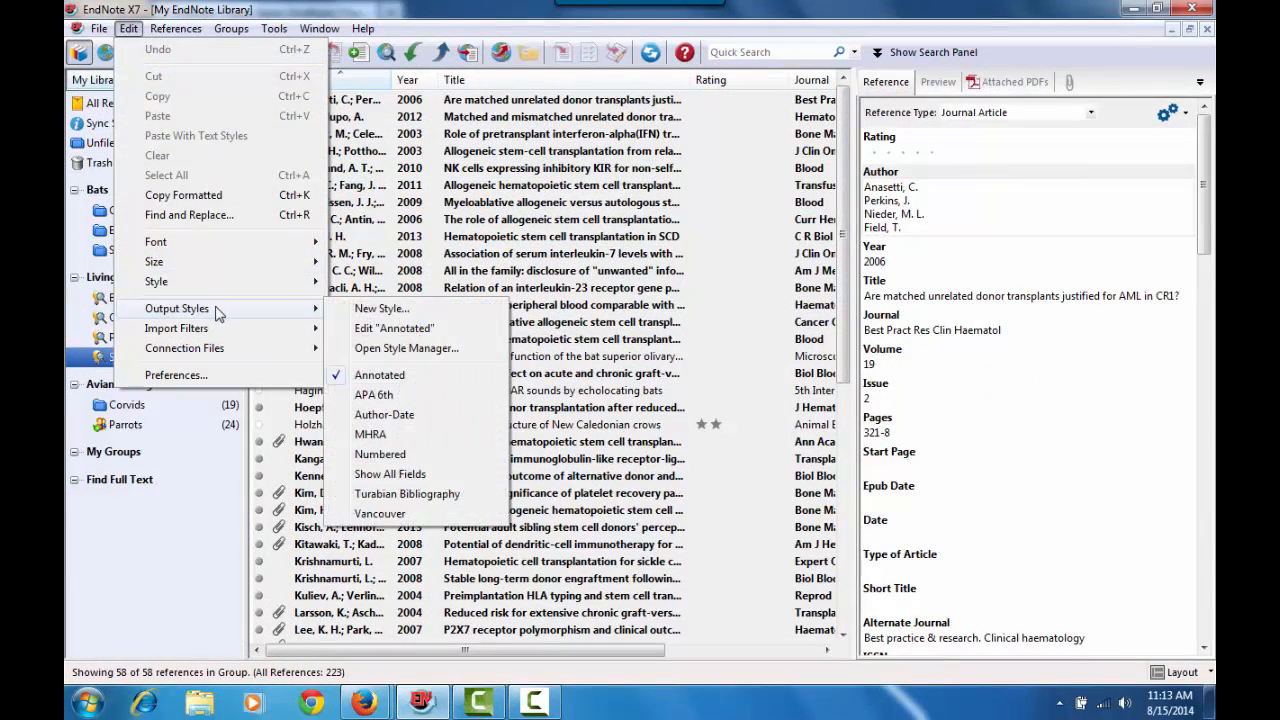
mouse_move(392, 328)
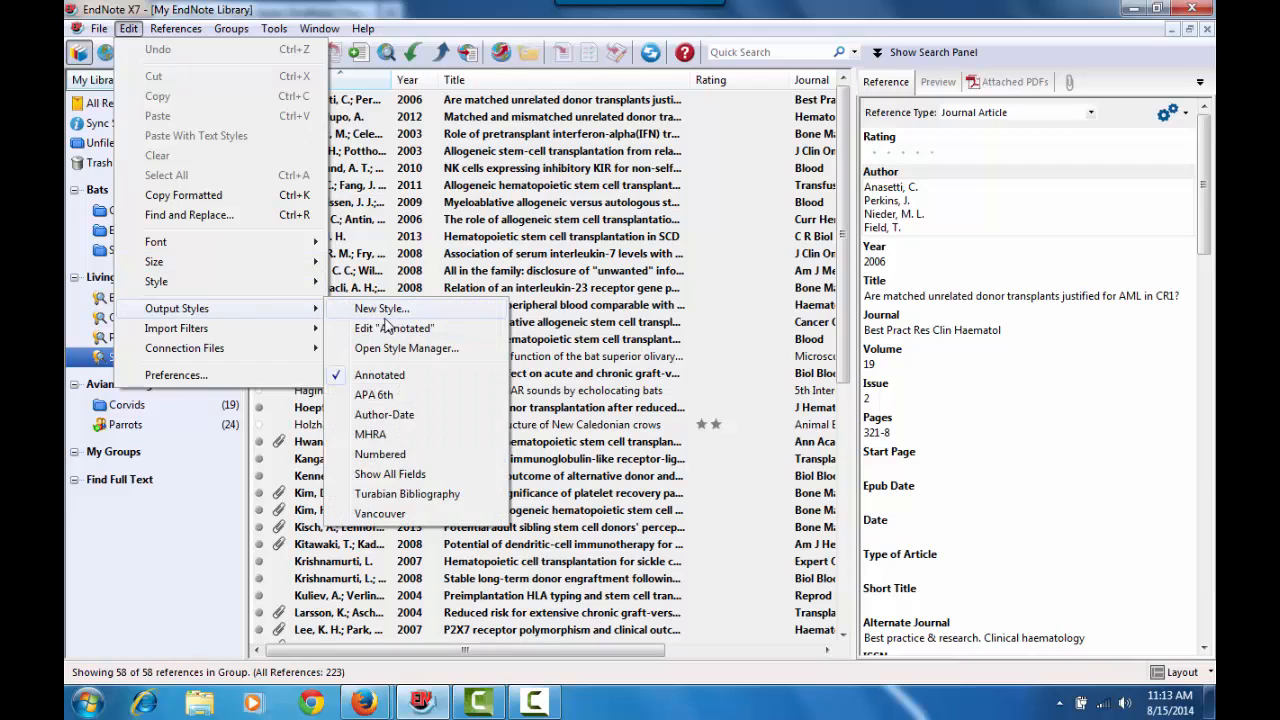
mouse_move(406, 348)
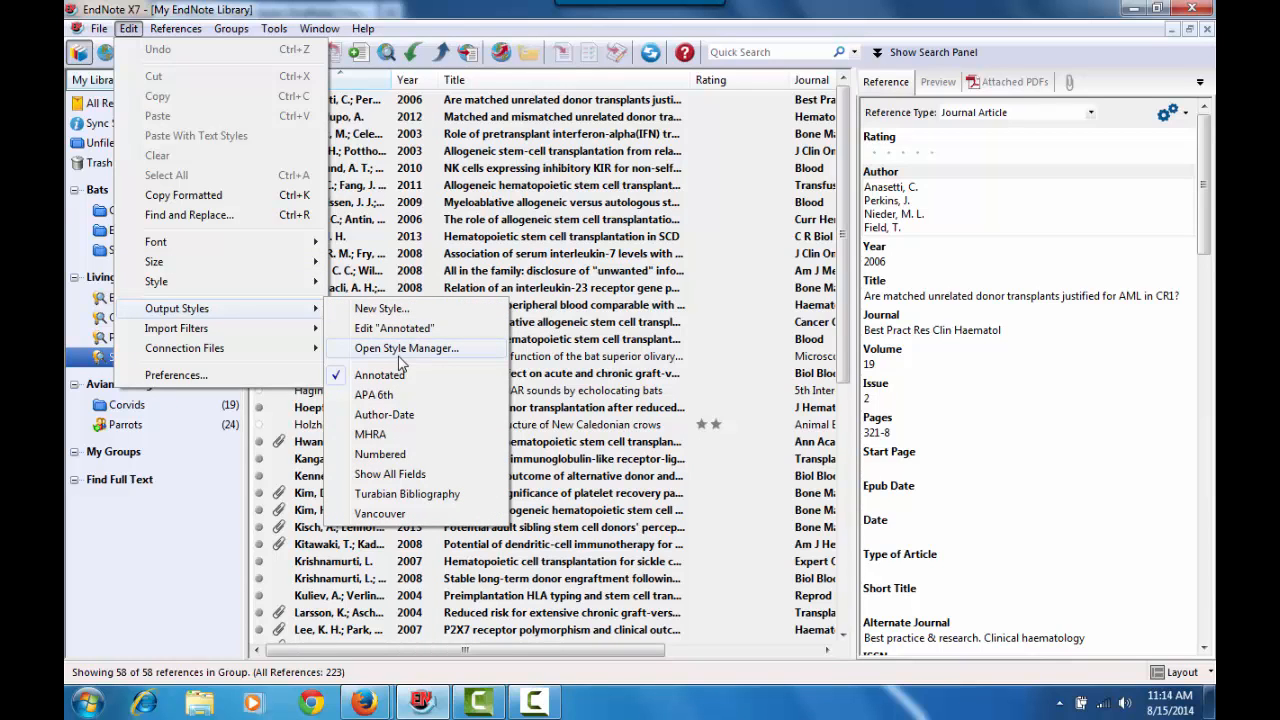
left_click(404, 348)
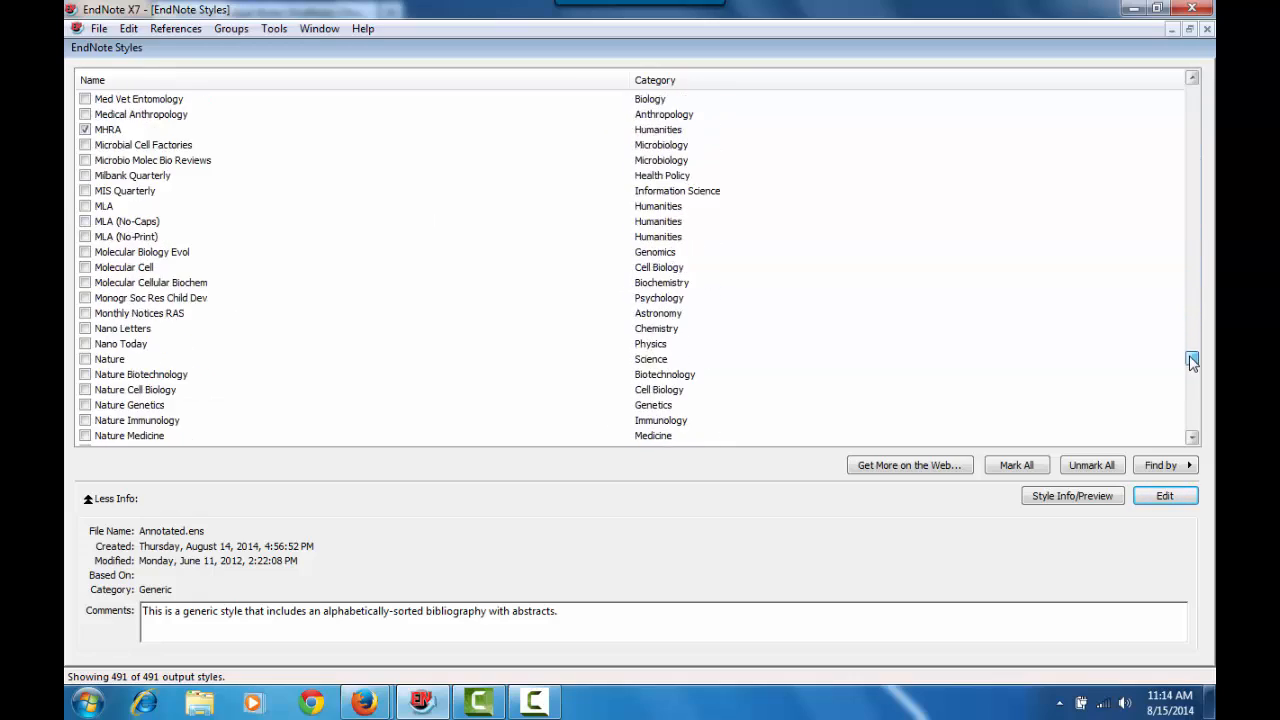
Select the Vancouver style to show its .ens file name, dates and Uniform Requirements basis.
scroll("down", 3)
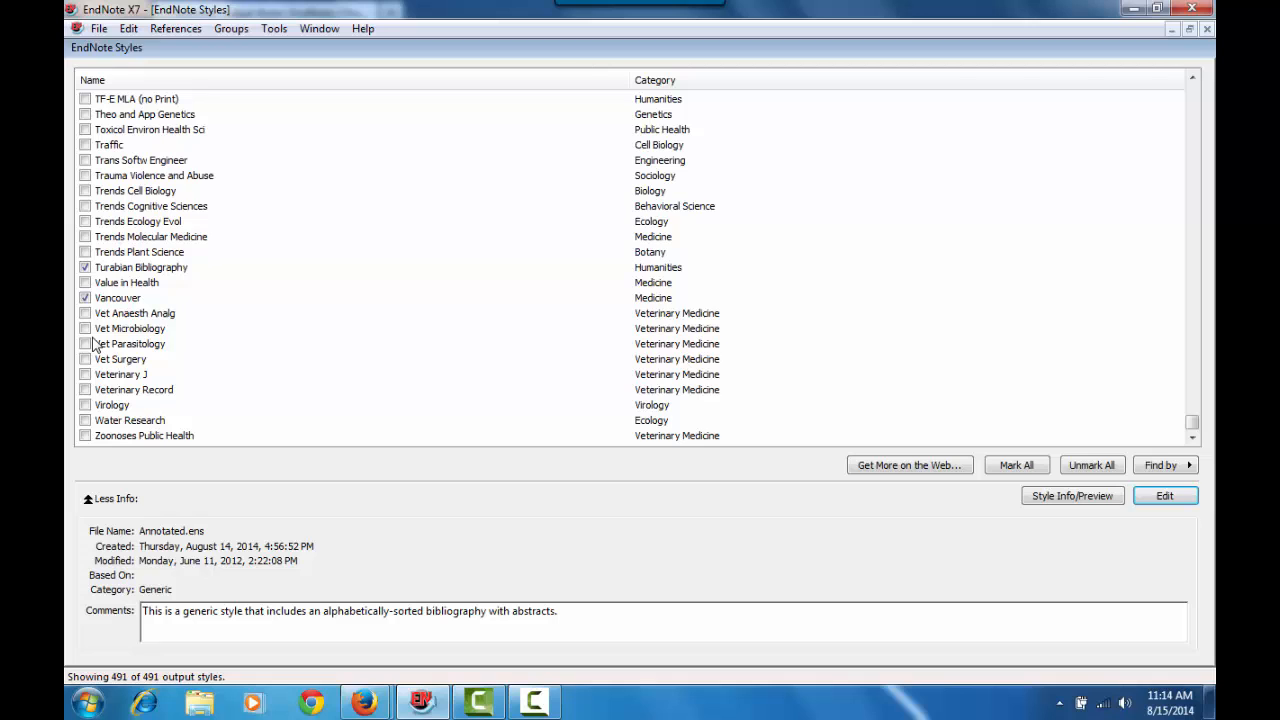
left_click(118, 296)
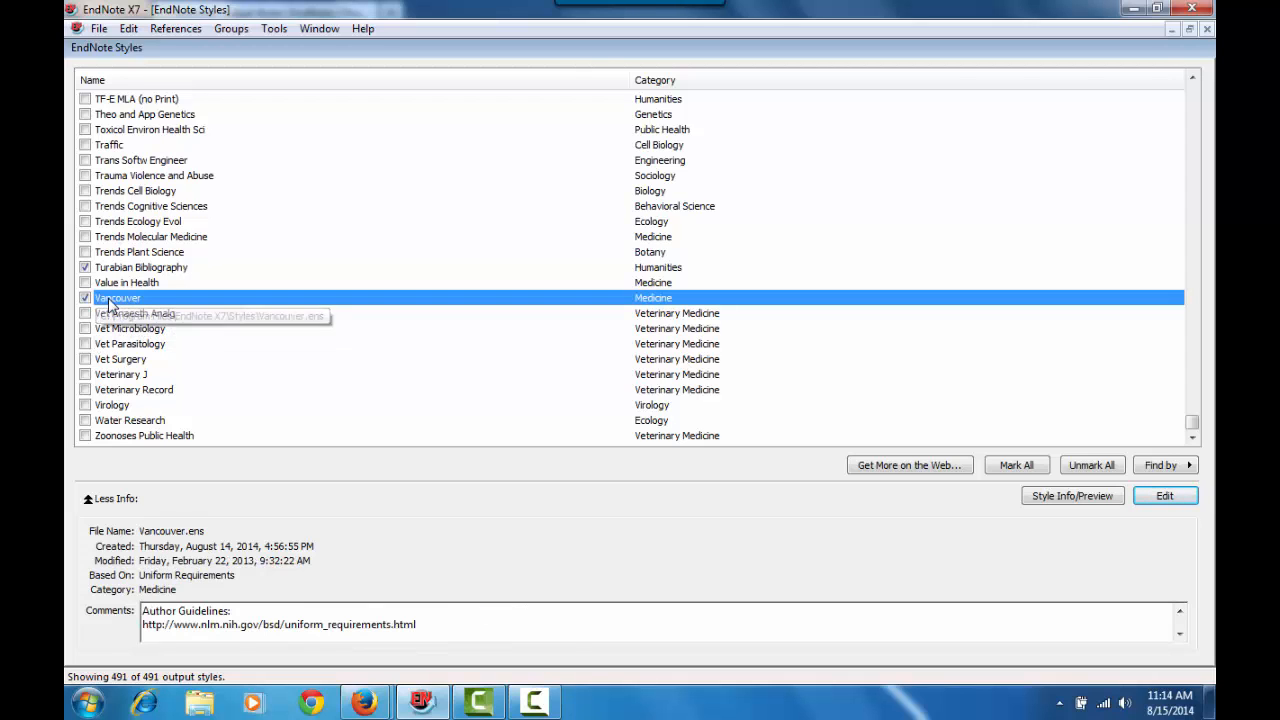
mouse_move(512, 450)
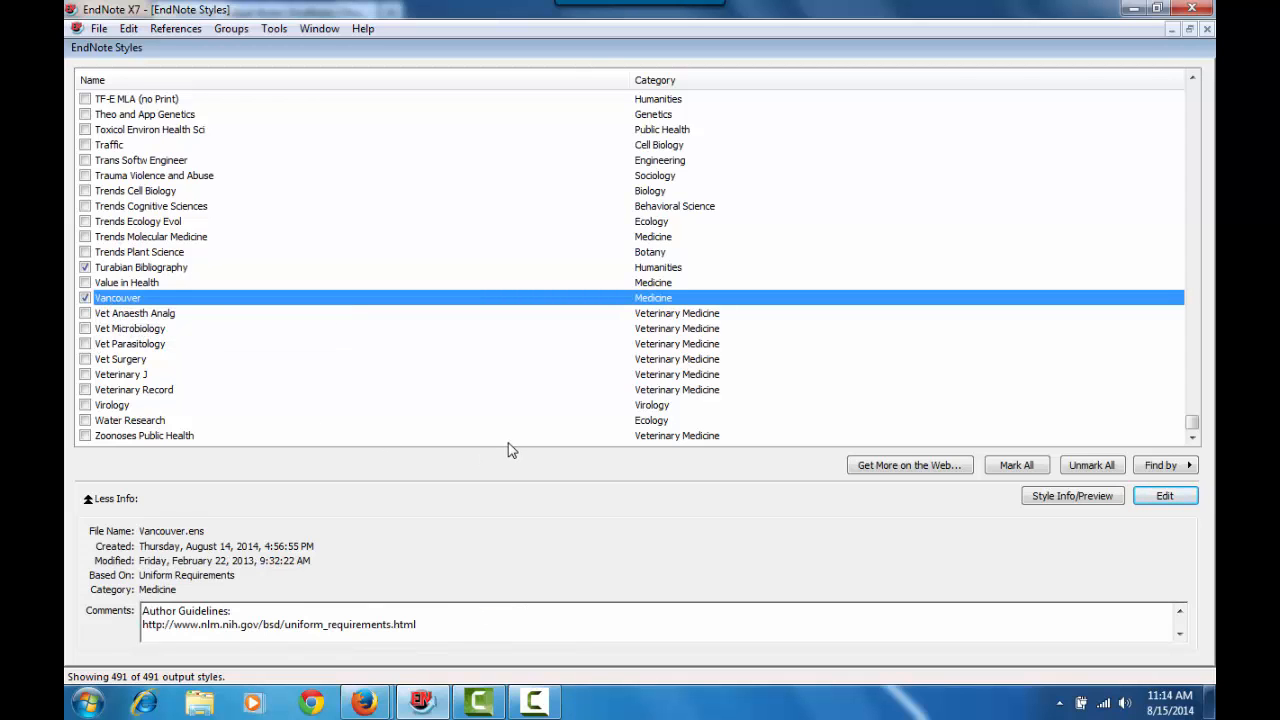
mouse_move(176, 536)
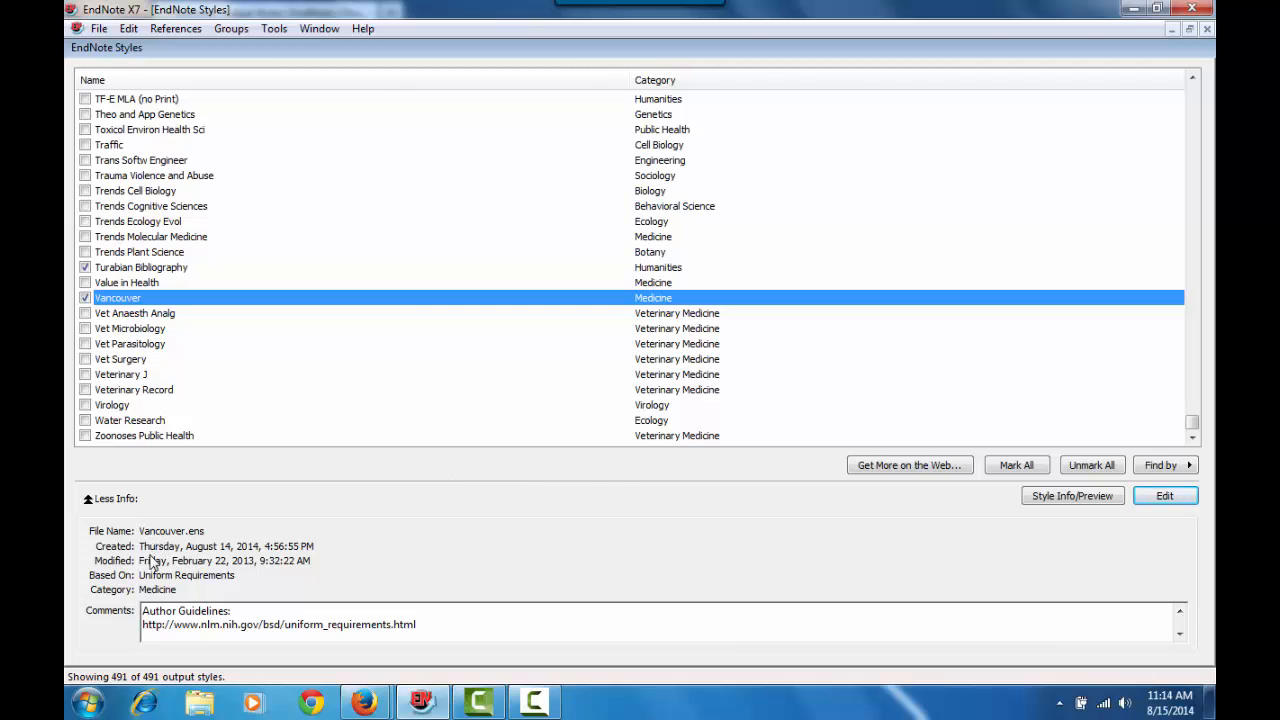
mouse_move(144, 552)
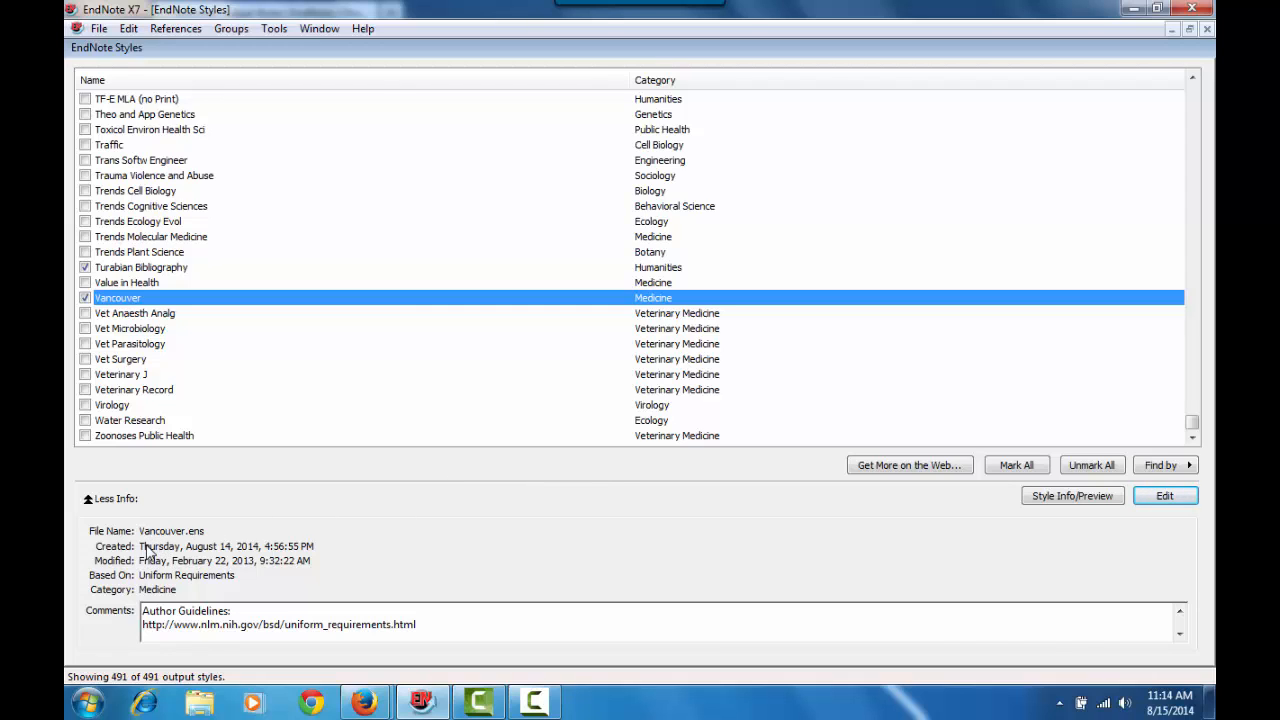
mouse_move(310, 548)
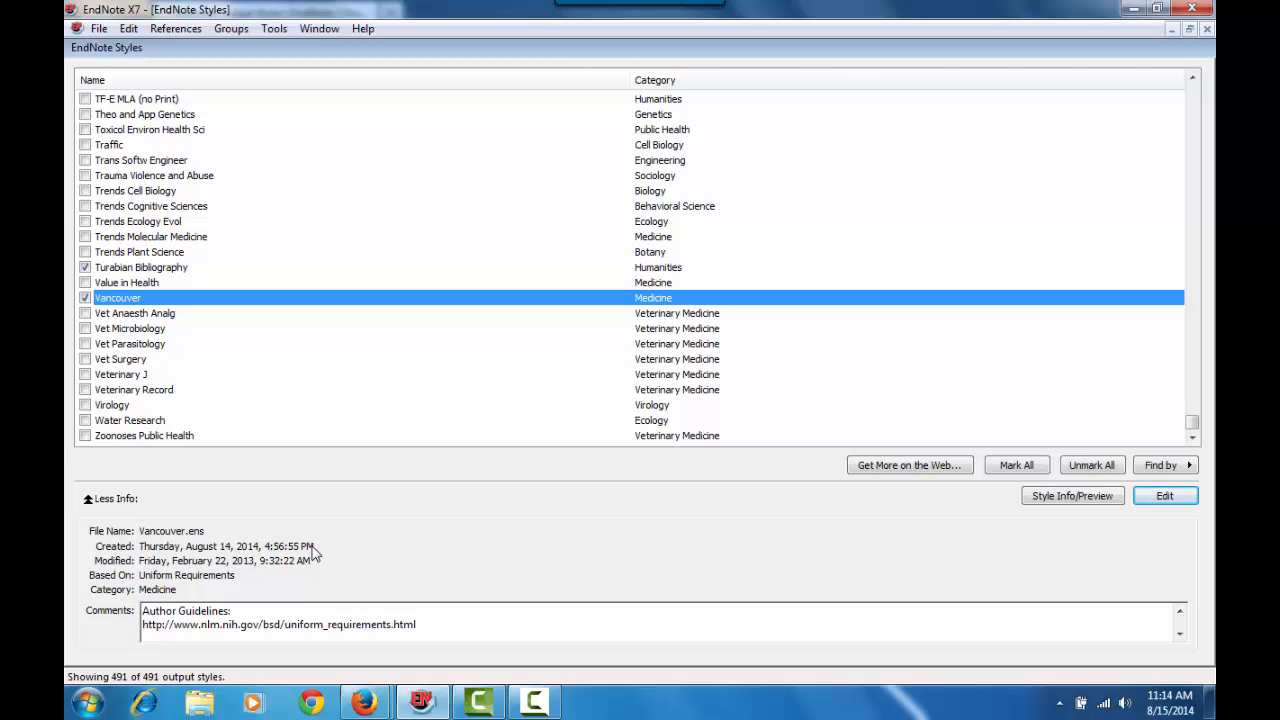
mouse_move(196, 646)
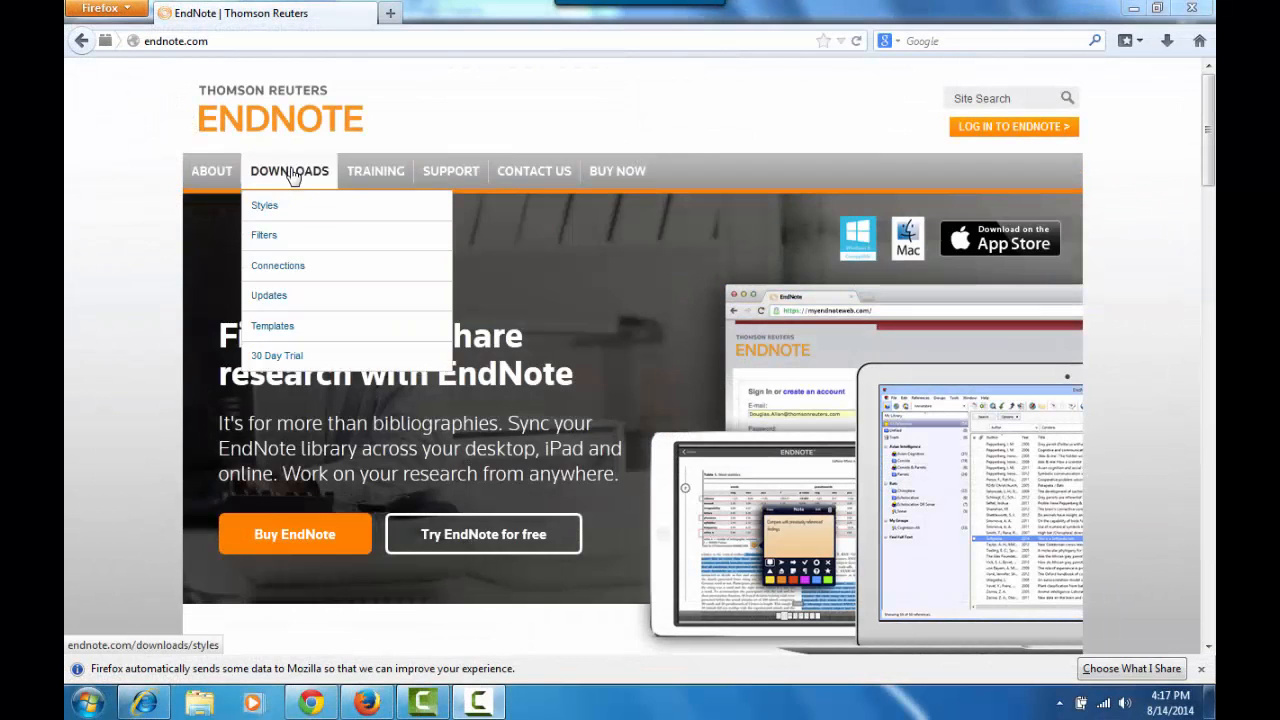
mouse_move(292, 216)
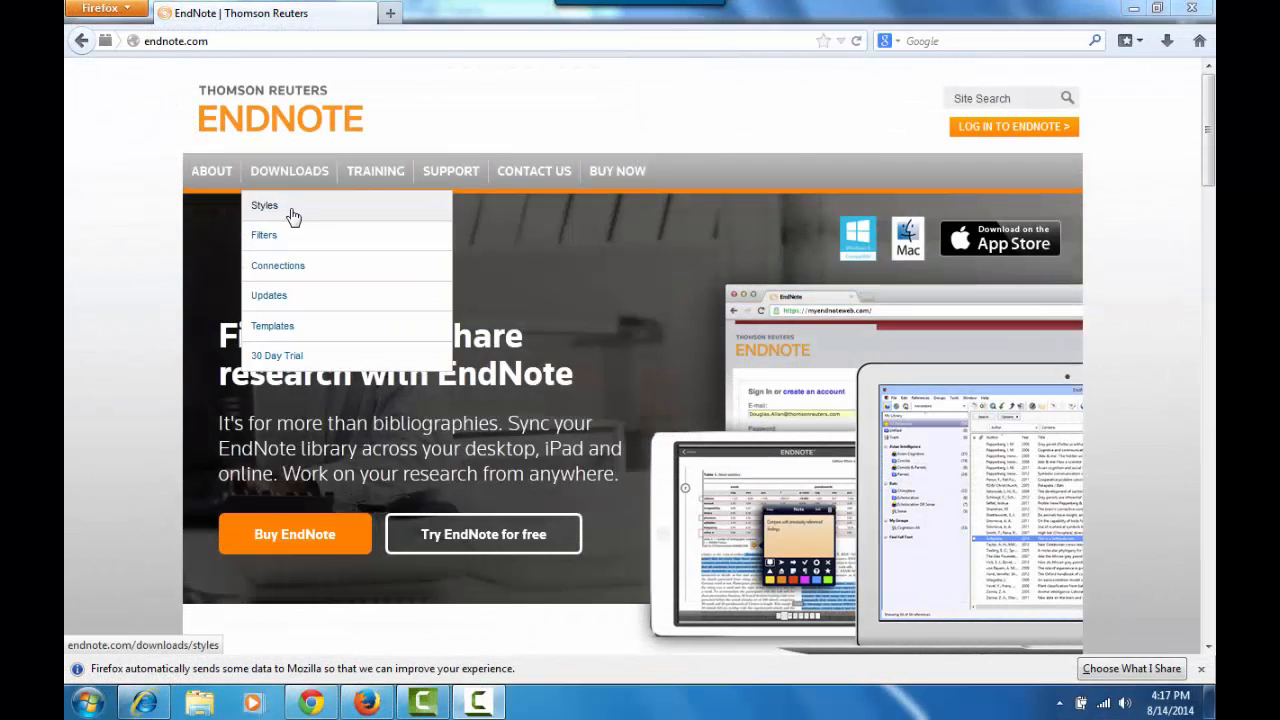
Reach the Downloads > Filters page and apply ovid as the Information Provider search.
left_click(264, 236)
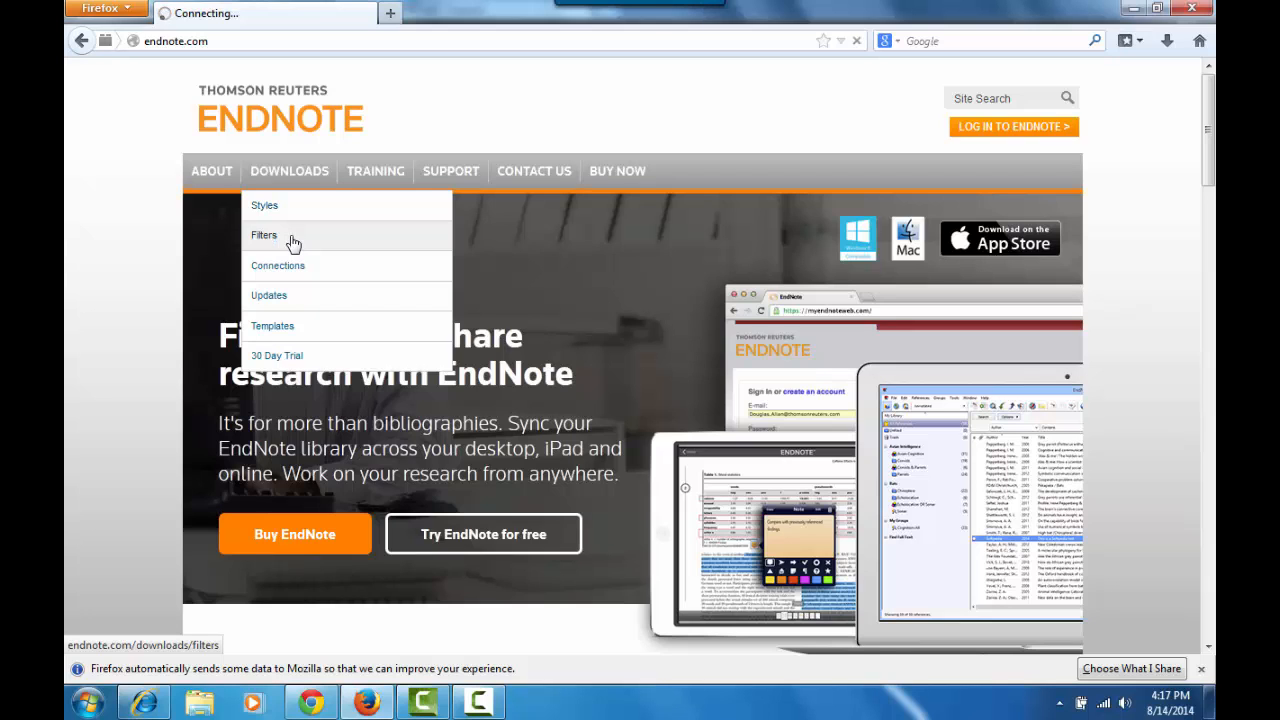
left_click(264, 236)
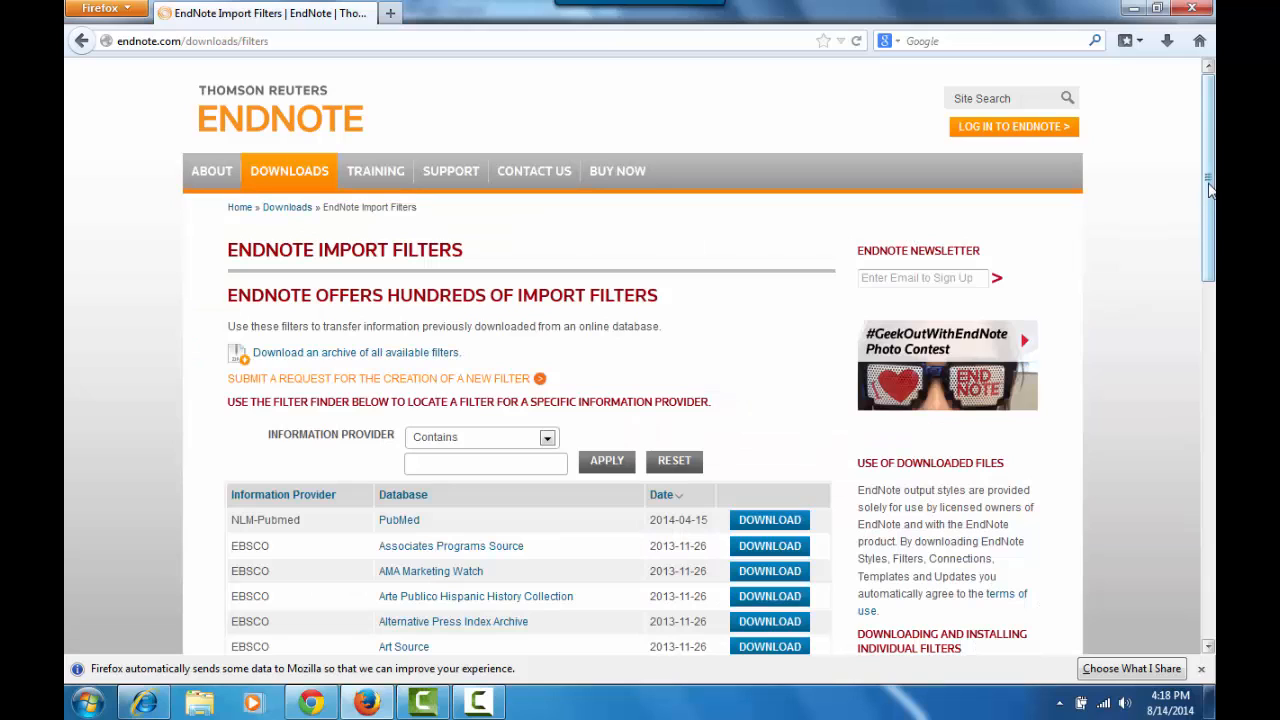
scroll("down", 3)
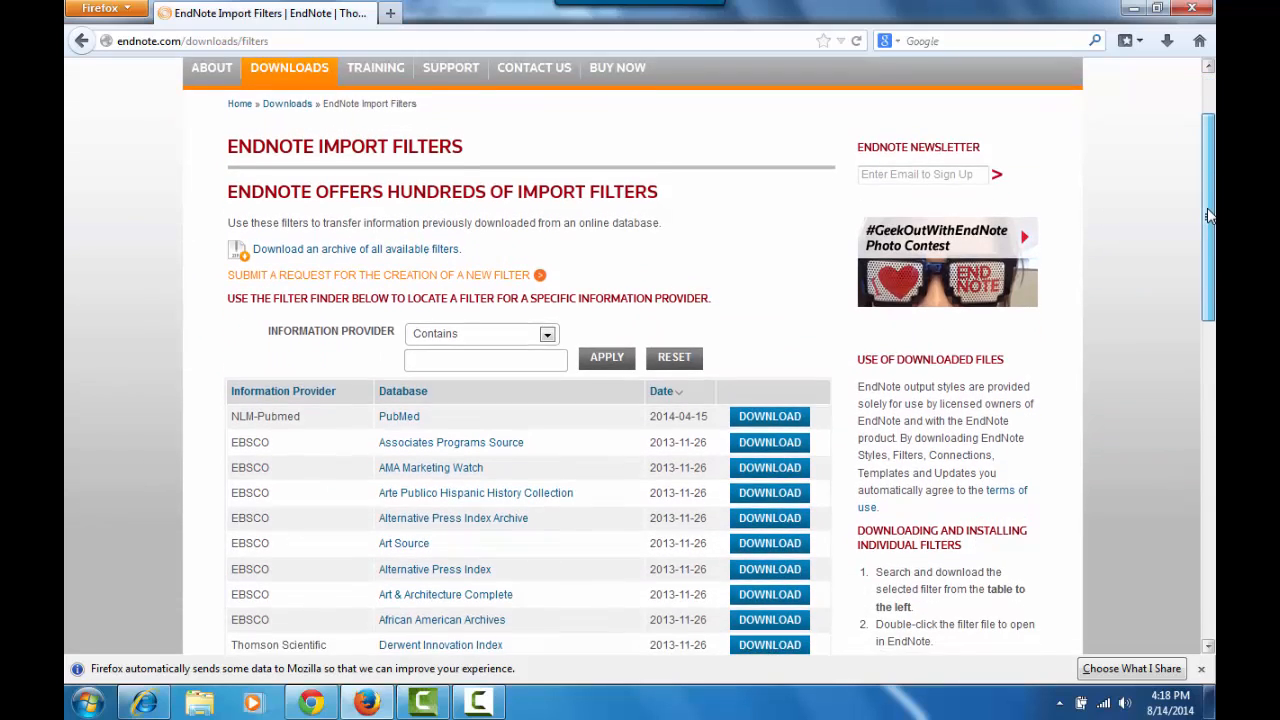
scroll("down", 3)
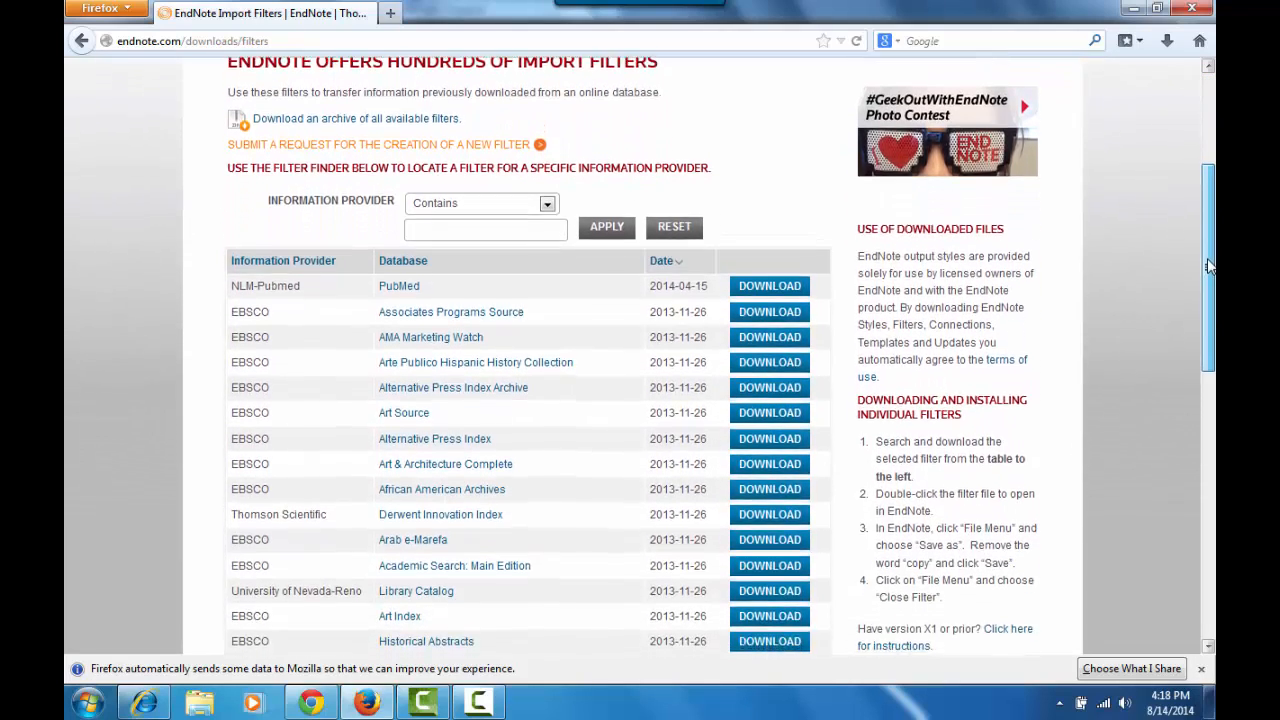
scroll("down", 3)
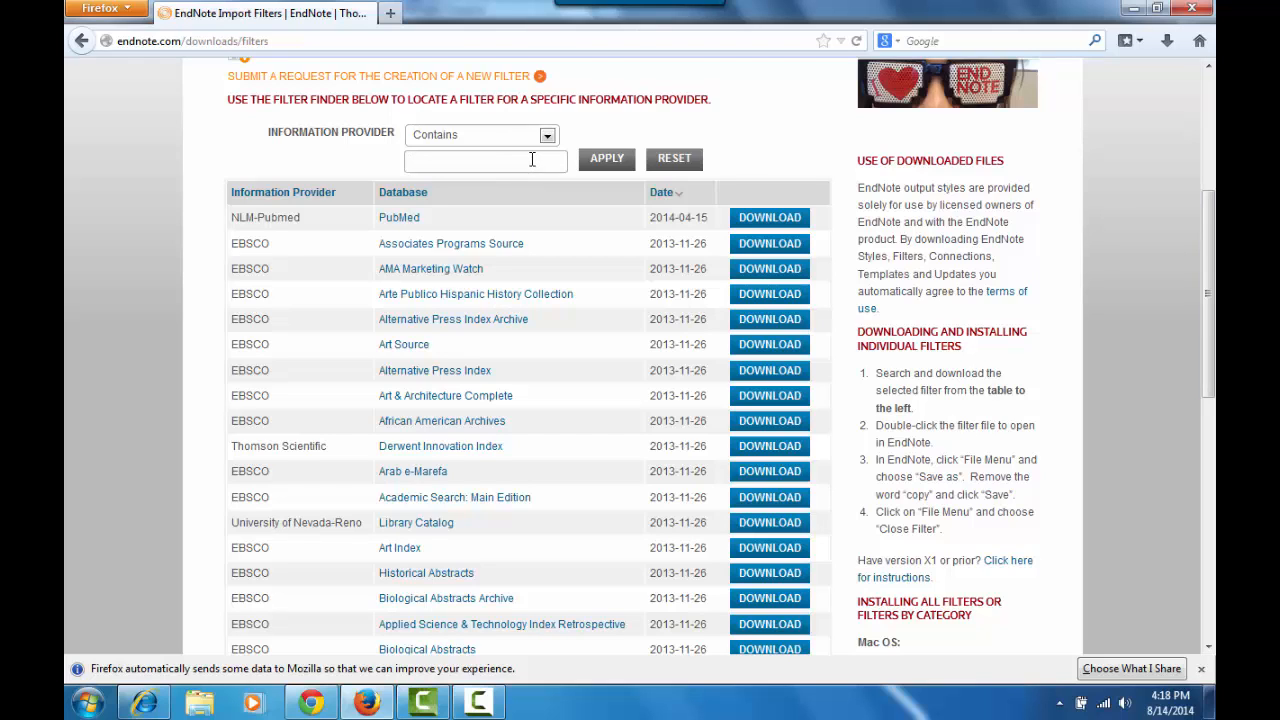
type("ovid")
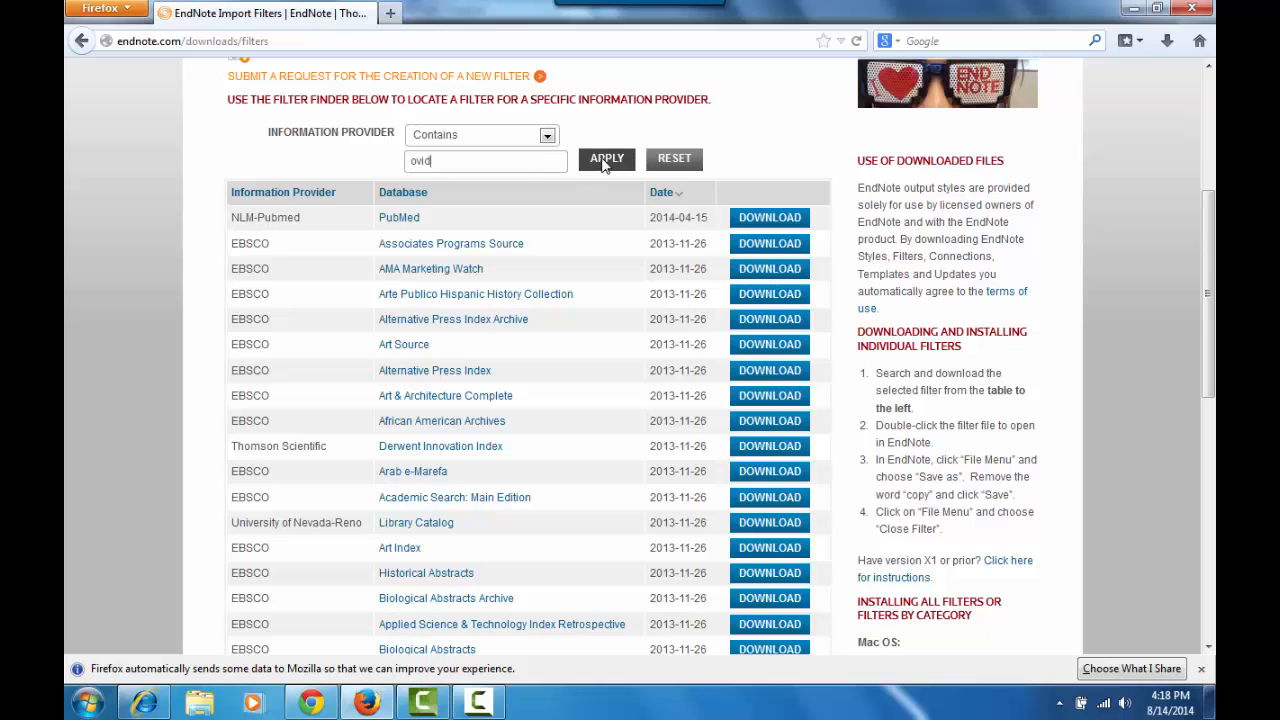
left_click(606, 160)
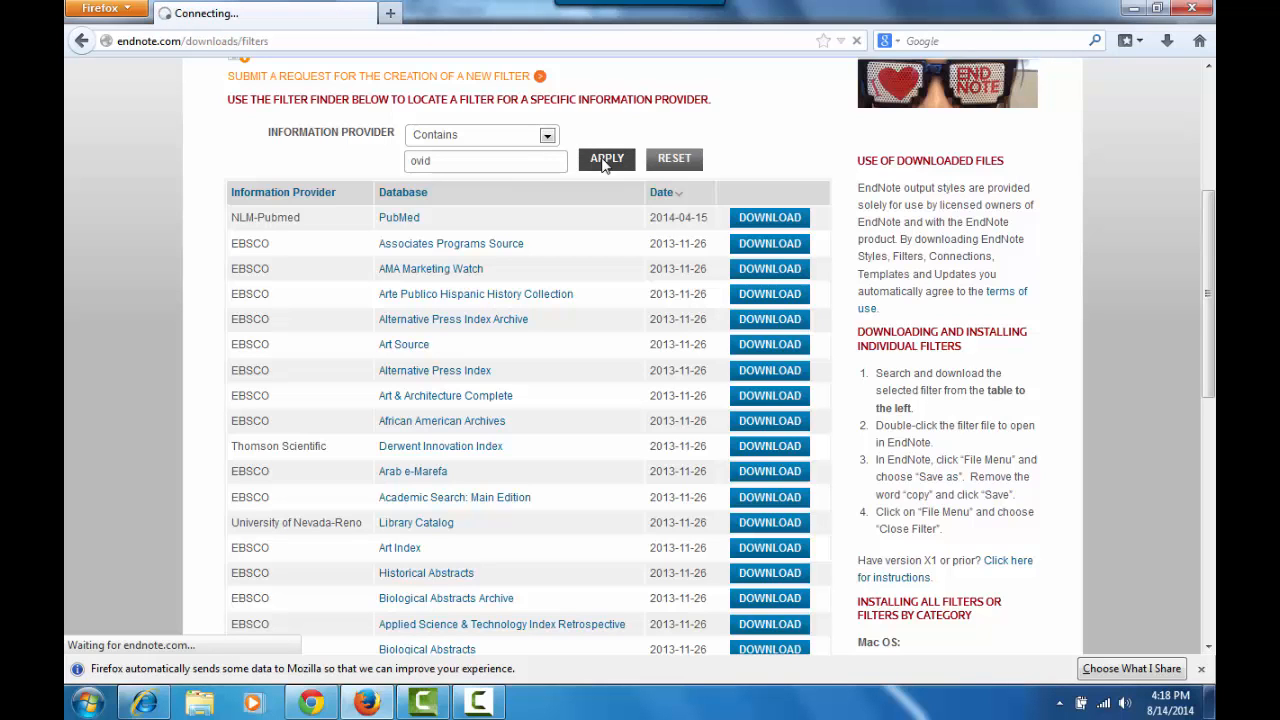
Find the PsycINFO / OvidSP row and save its import filter file to the computer.
left_click(606, 158)
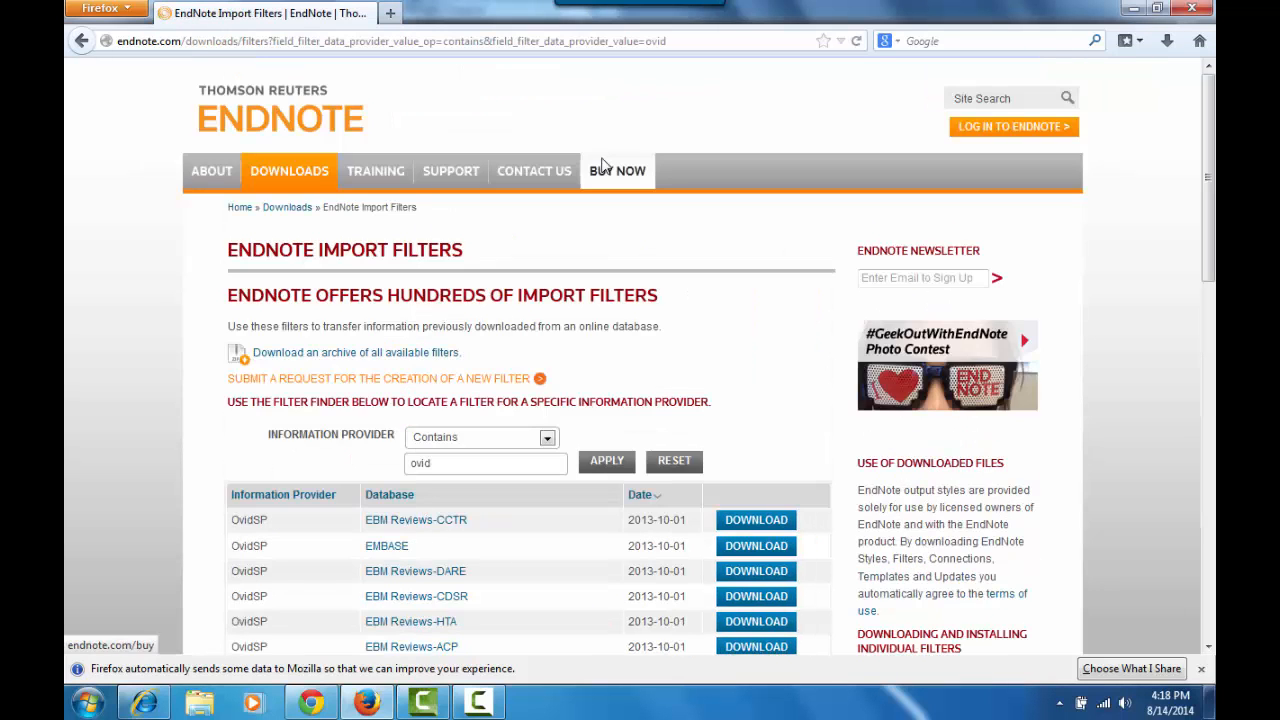
mouse_move(1084, 164)
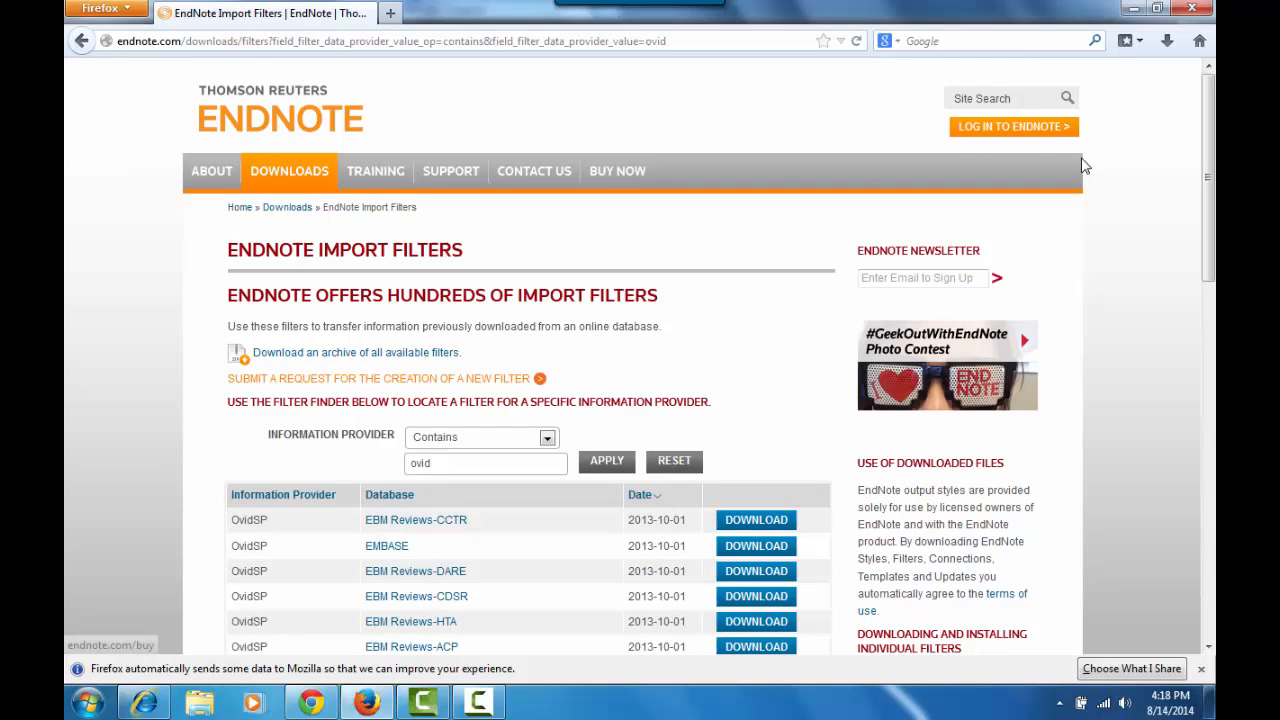
scroll("down", 3)
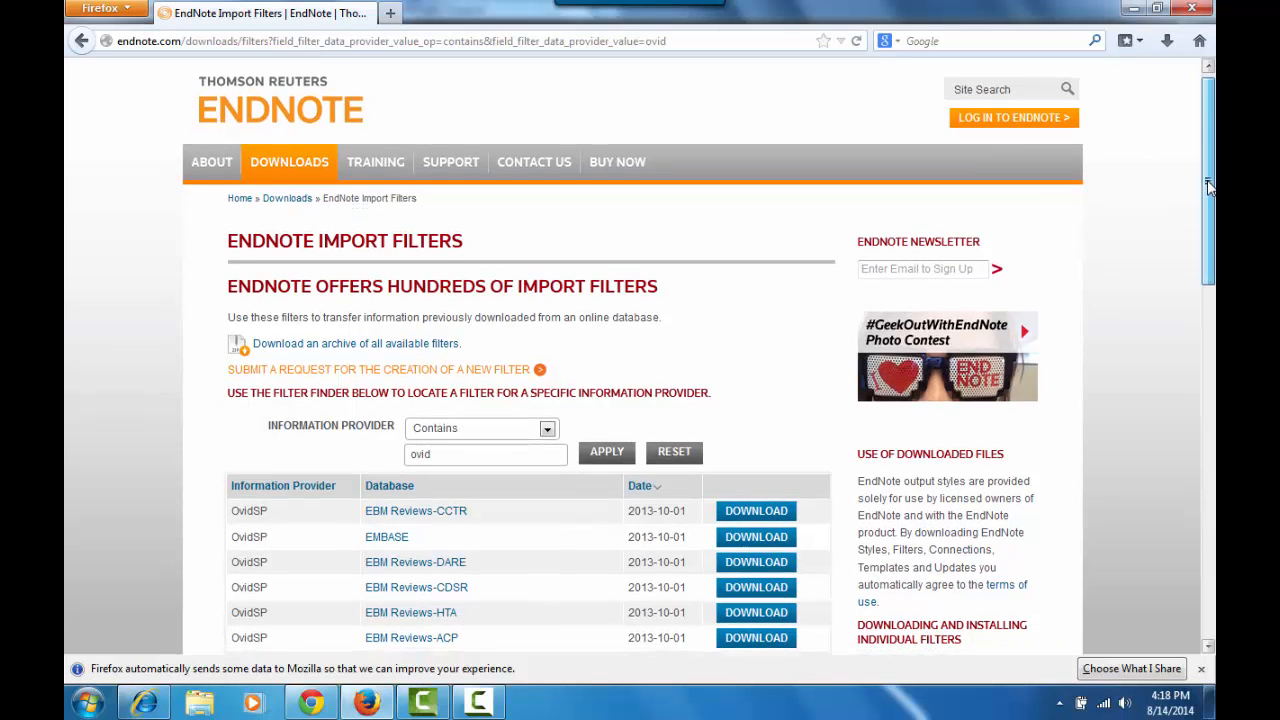
scroll("down", 3)
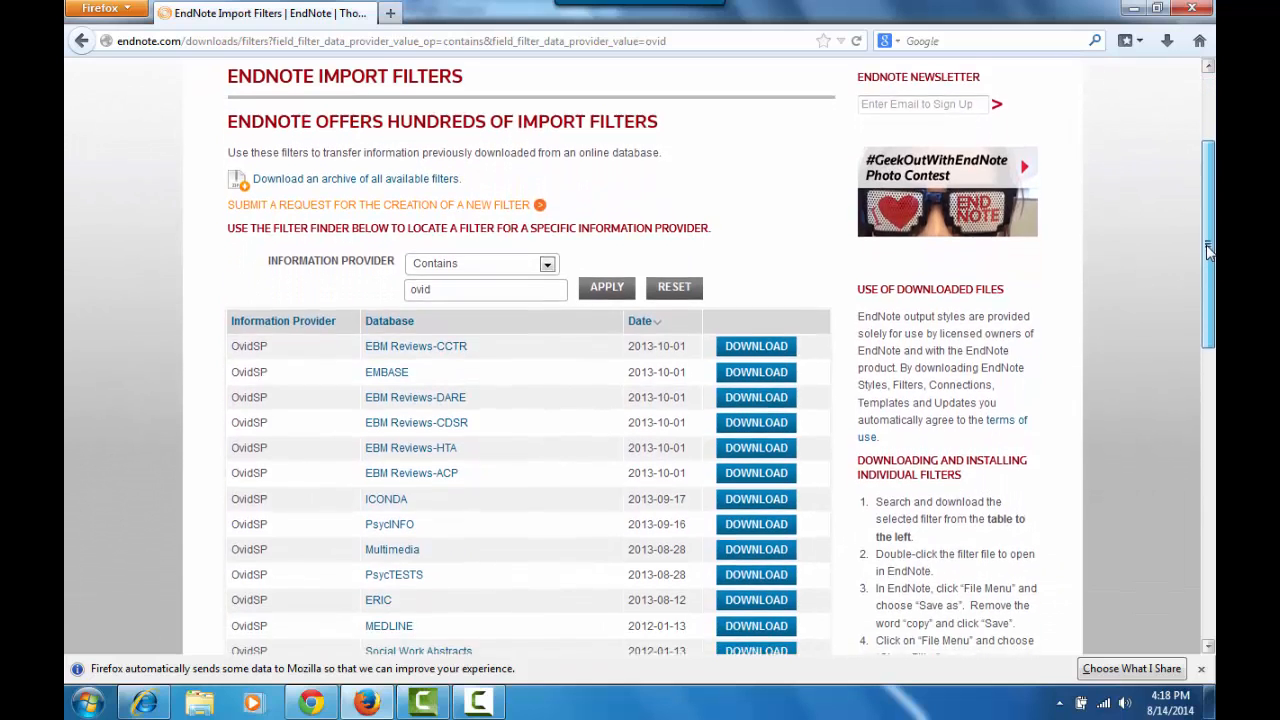
scroll("down", 3)
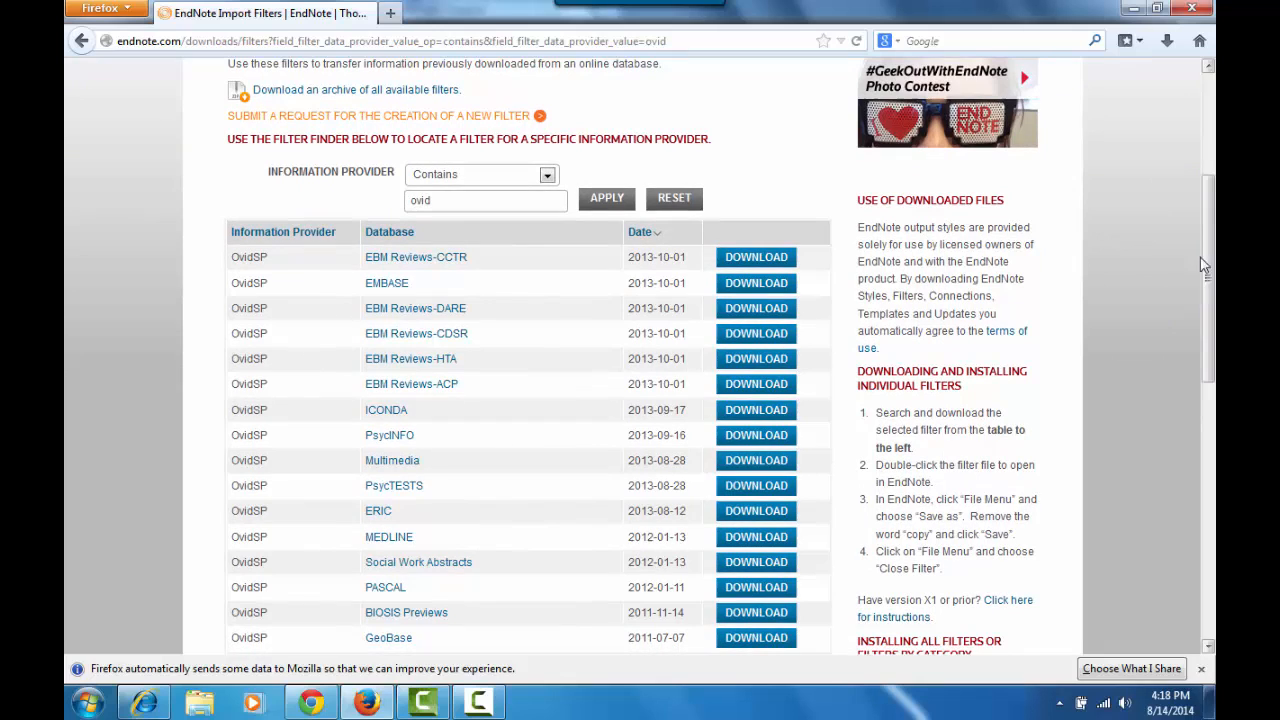
mouse_move(696, 418)
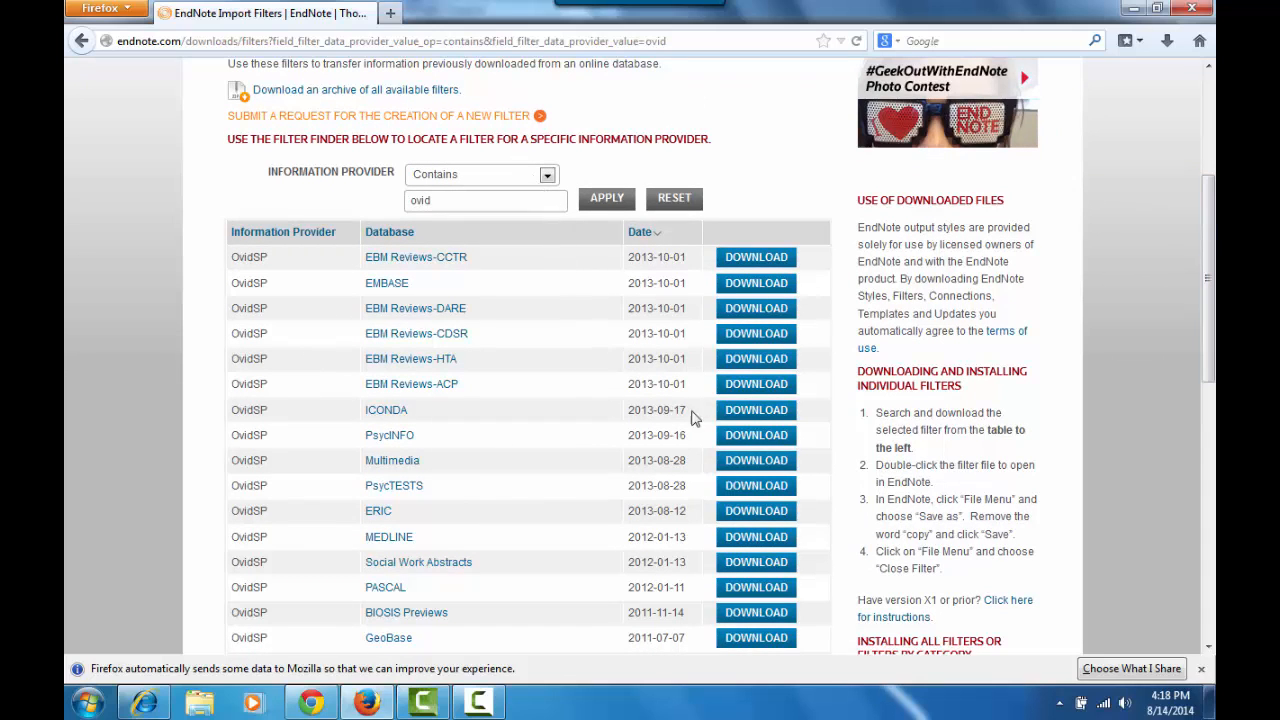
mouse_move(756, 436)
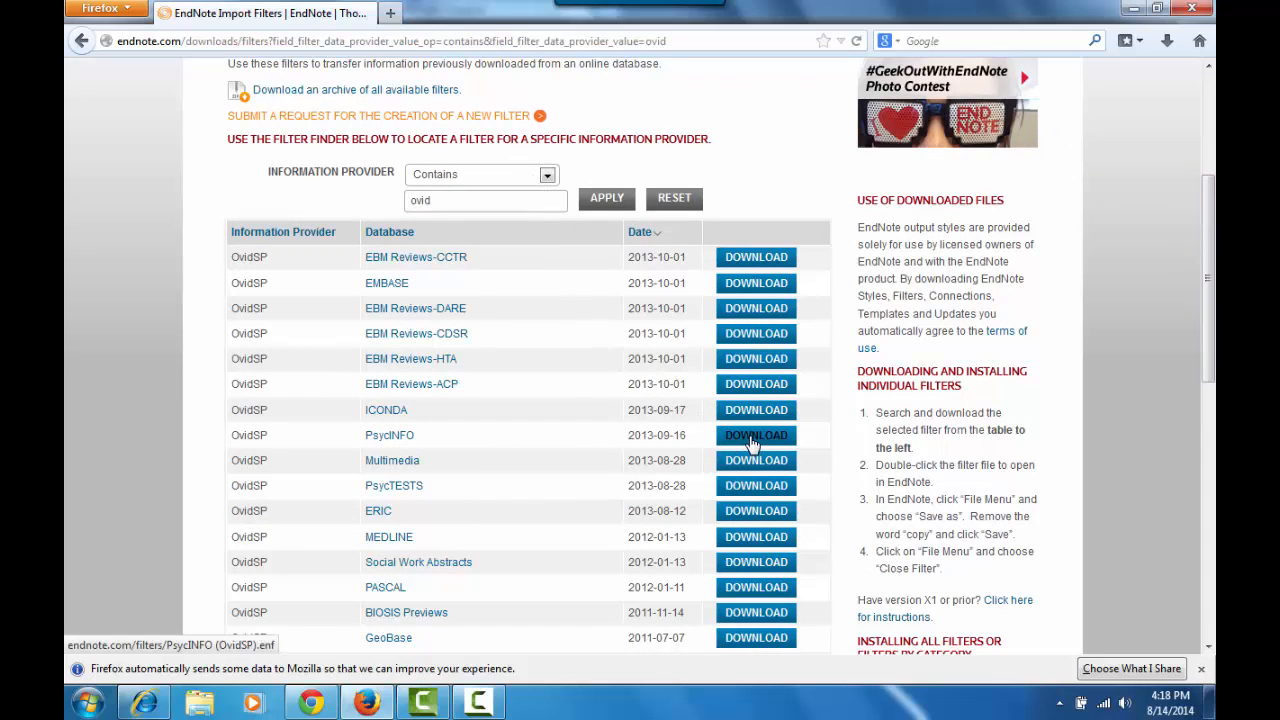
left_click(756, 436)
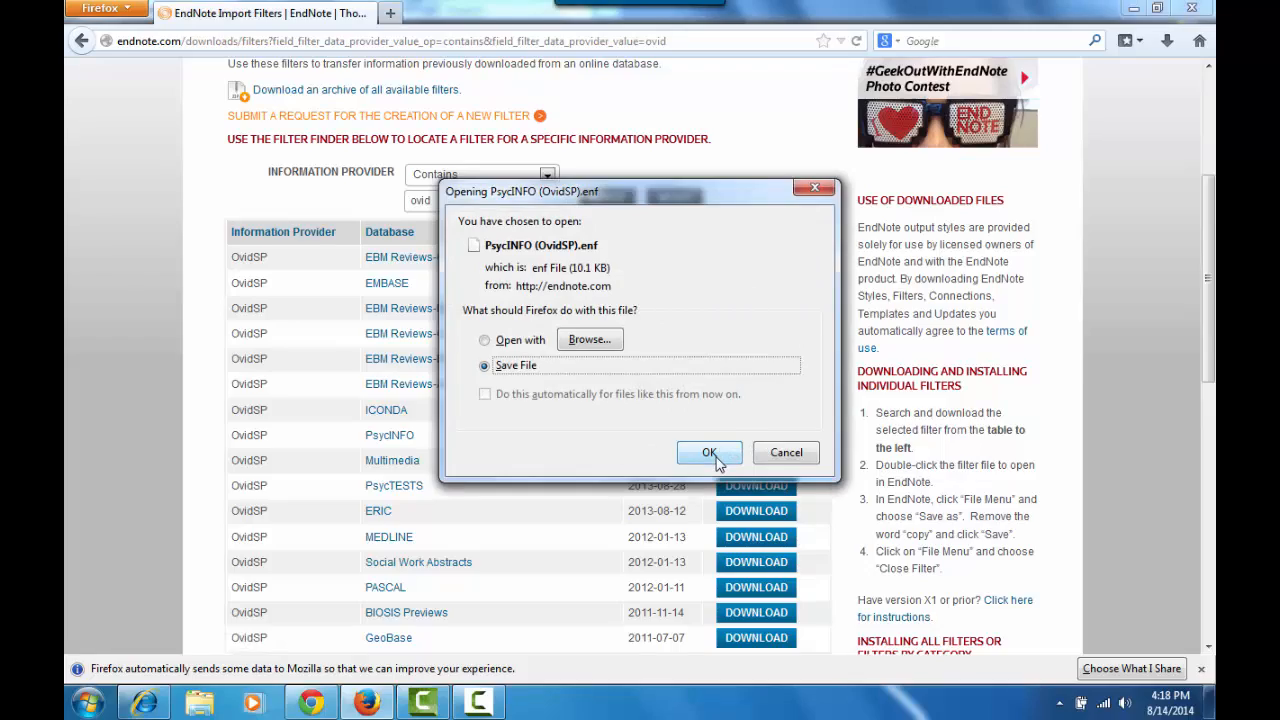
left_click(708, 452)
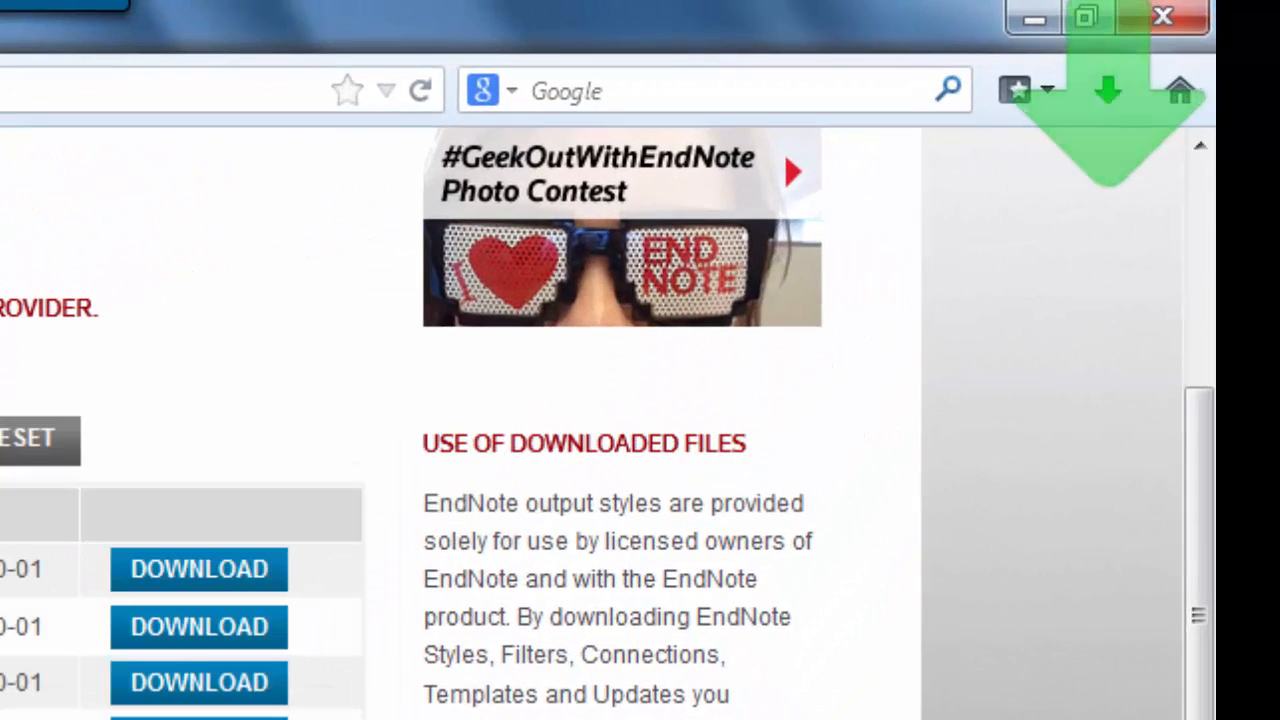
Show the downloaded .enf file in its folder and rename it PsycINFO (OvidSP) Test.
left_click(1102, 90)
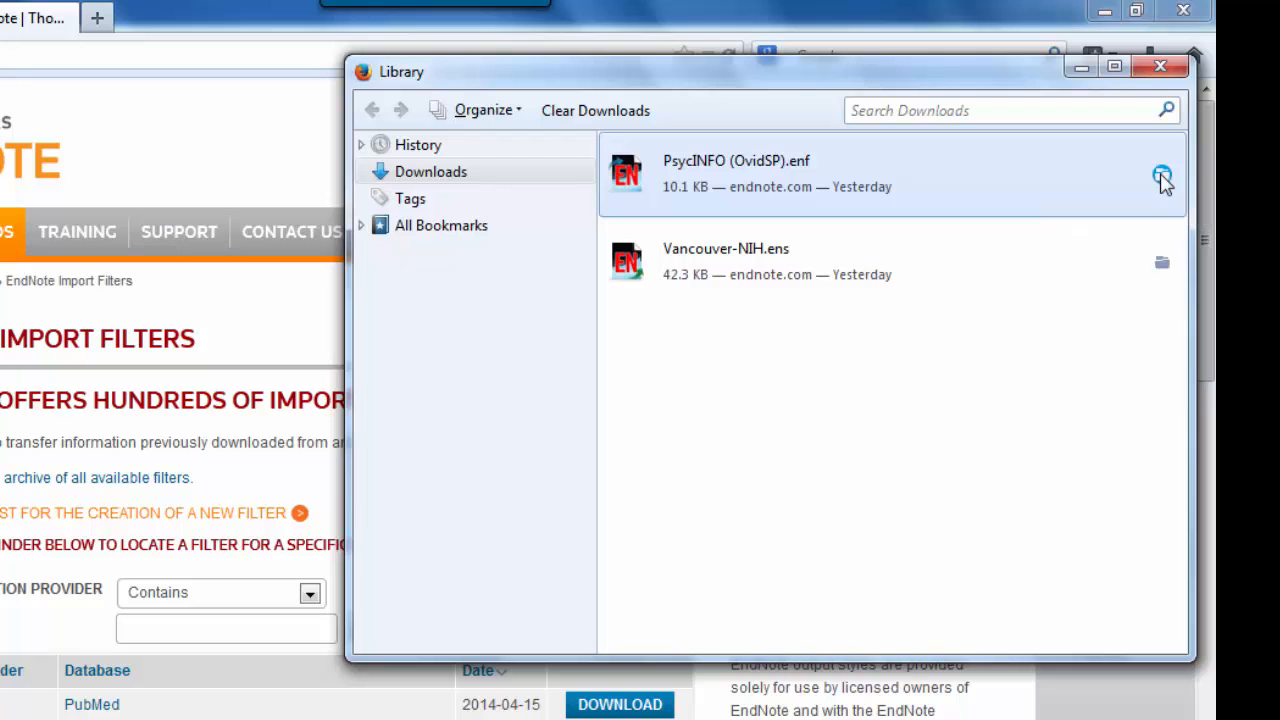
left_click(1160, 174)
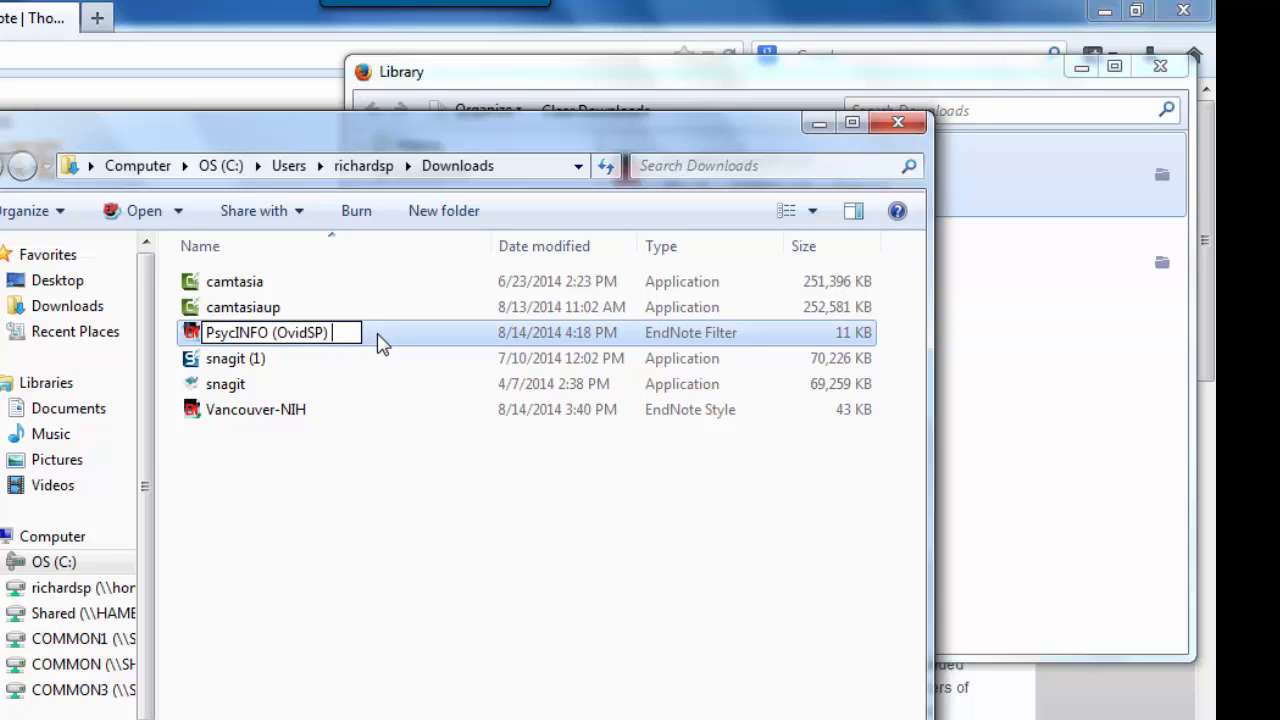
type("Test")
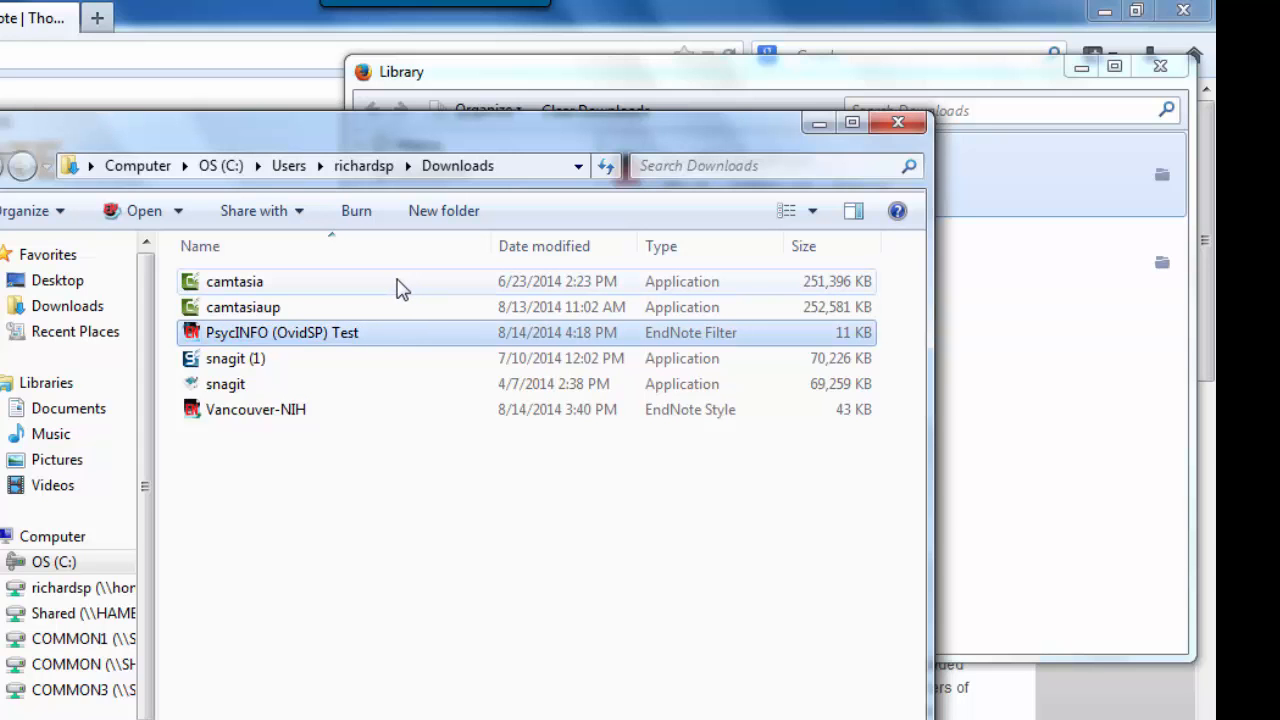
mouse_move(264, 340)
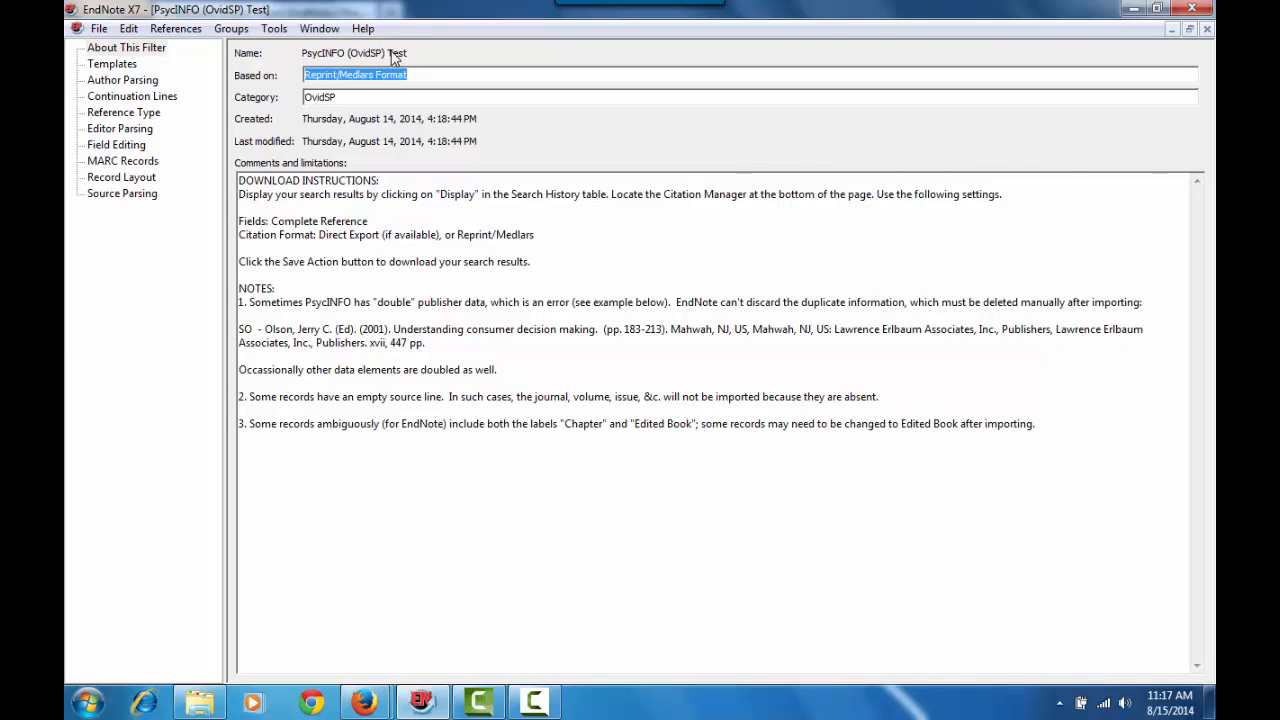
mouse_move(416, 52)
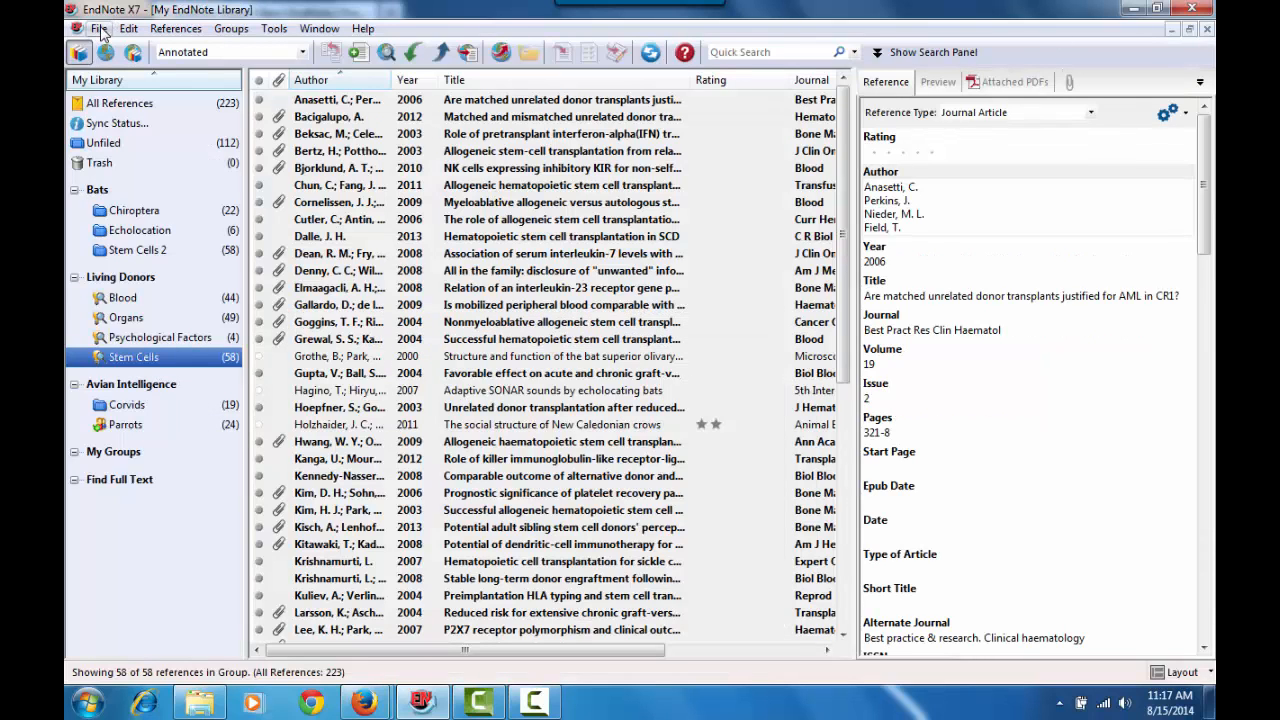
In the library window, reach the Edit menu's Import Filters commands.
left_click(94, 30)
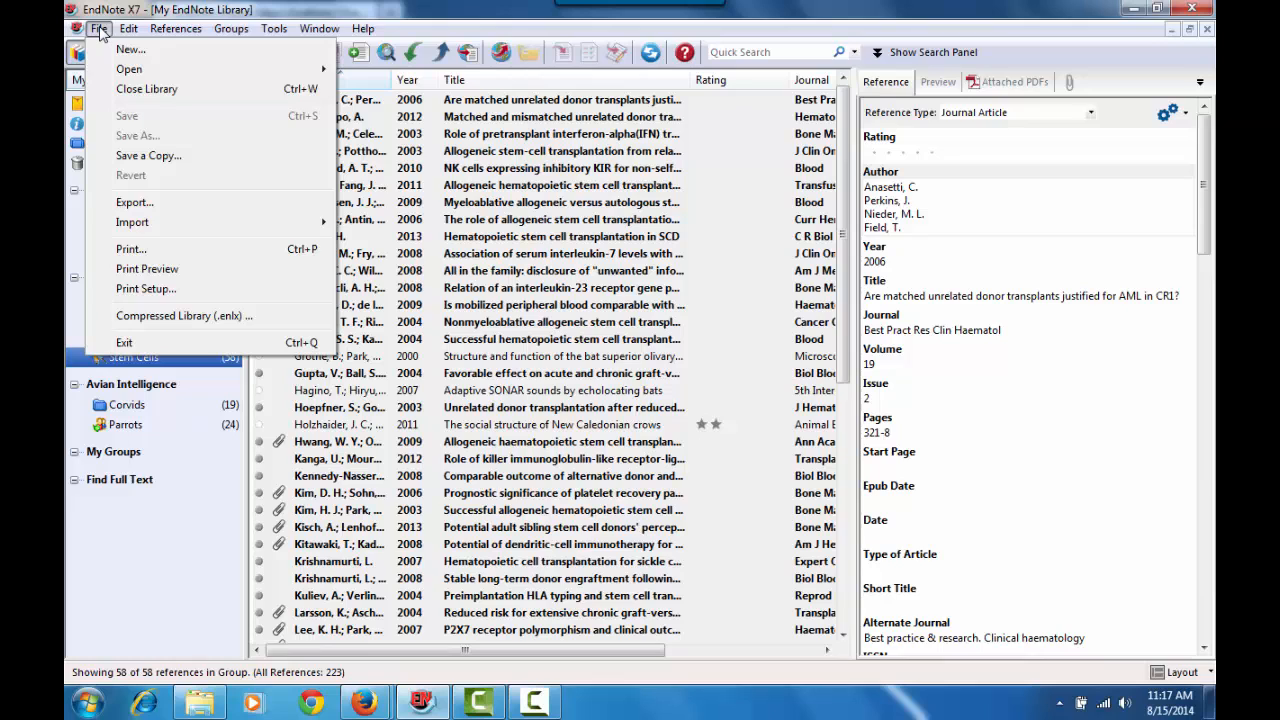
left_click(128, 28)
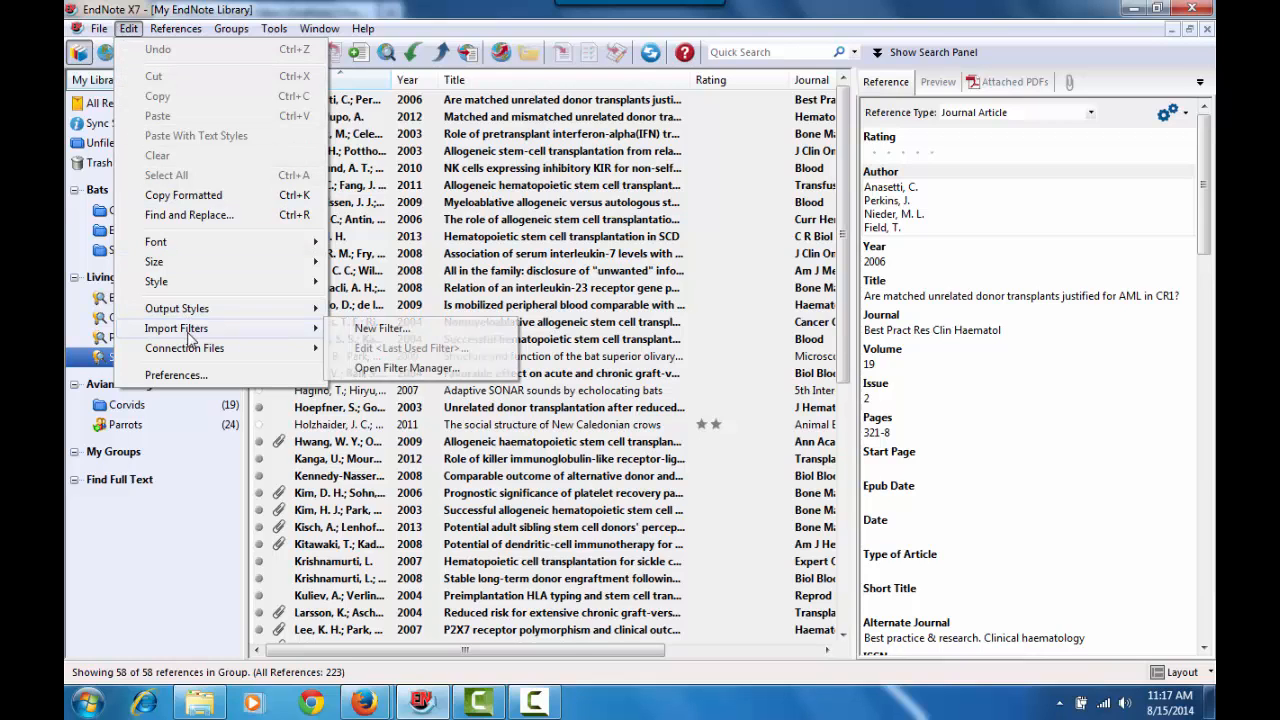
mouse_move(420, 368)
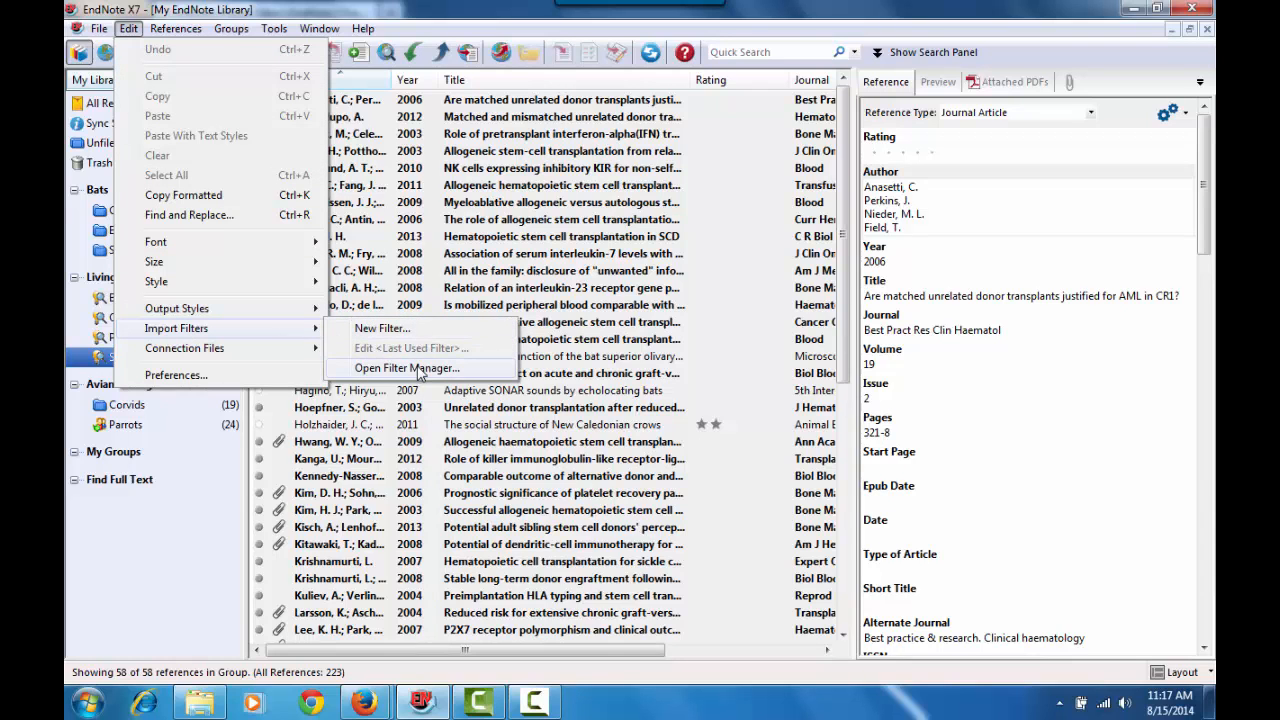
In the Filter Manager, select PsycINFO (OvidSP) Test beside the original to show its file details.
left_click(406, 368)
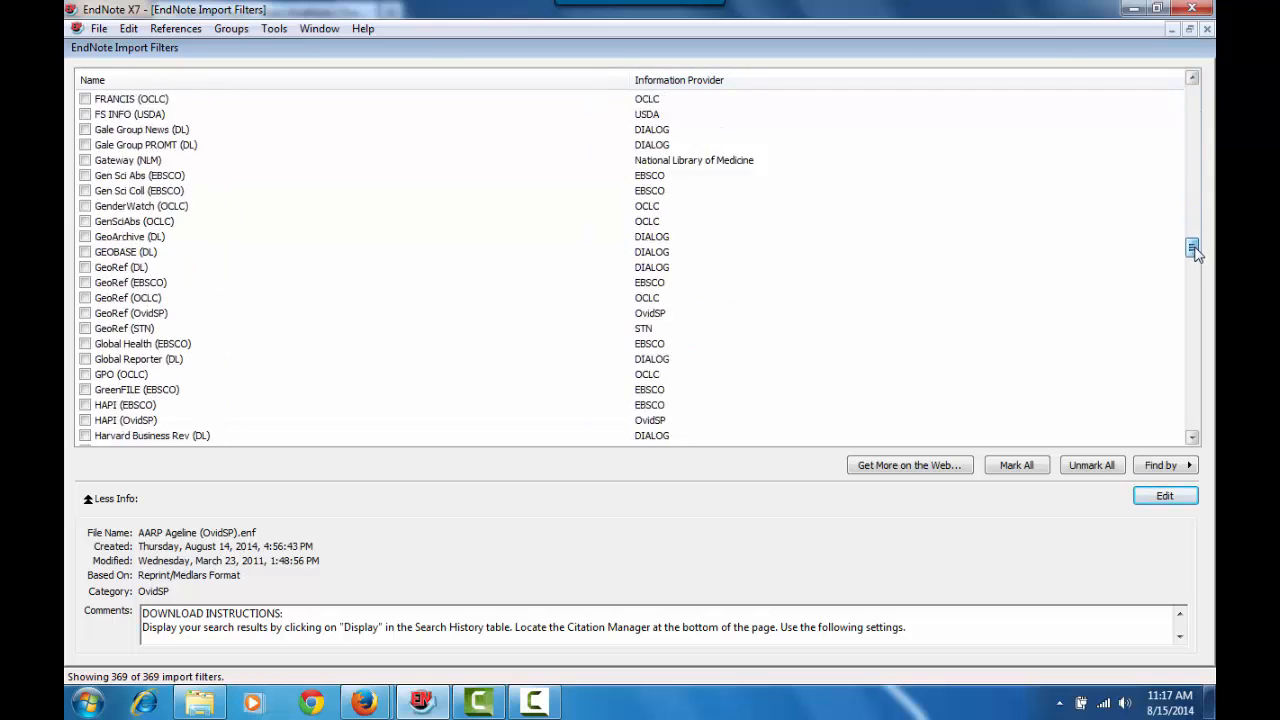
scroll("down", 3)
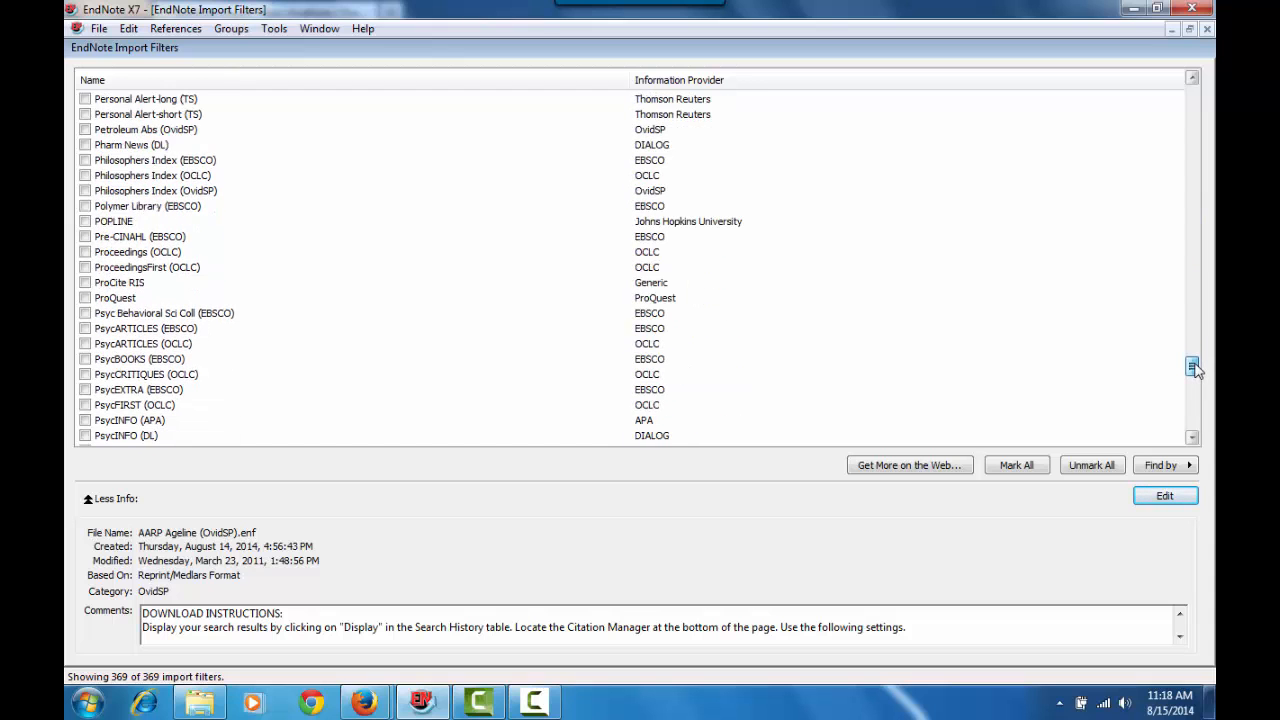
scroll("down", 3)
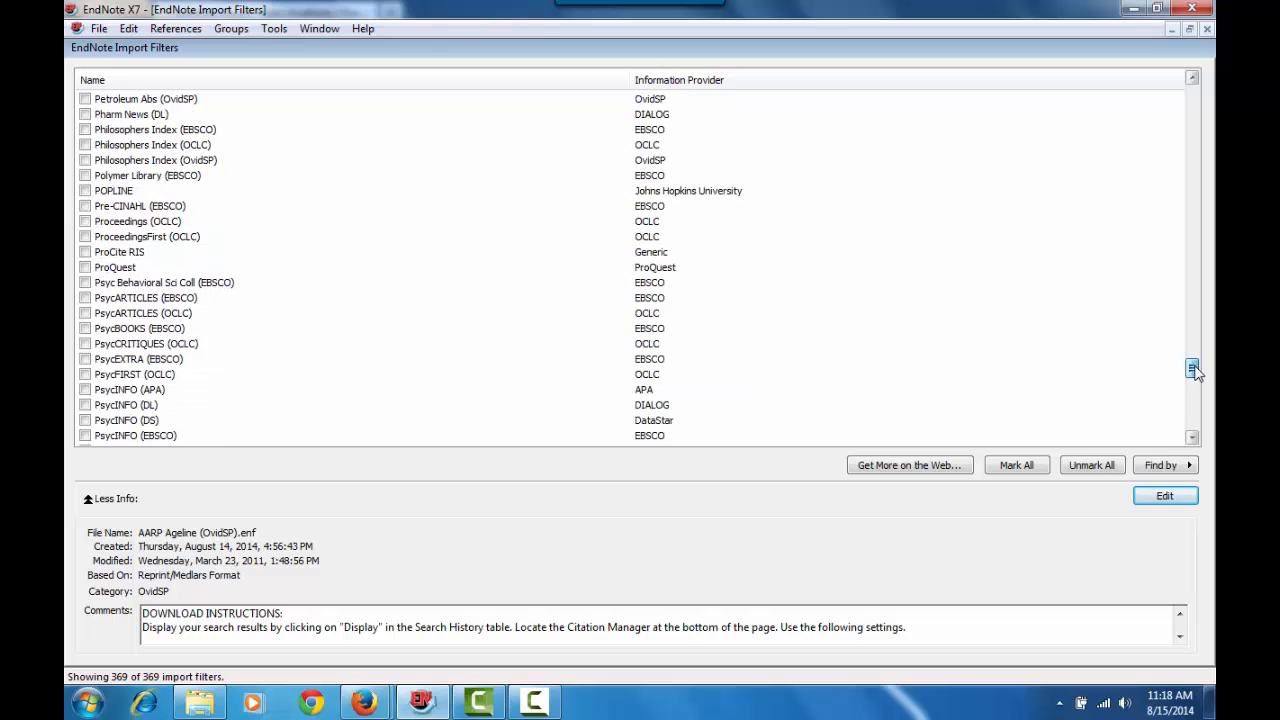
scroll("down", 3)
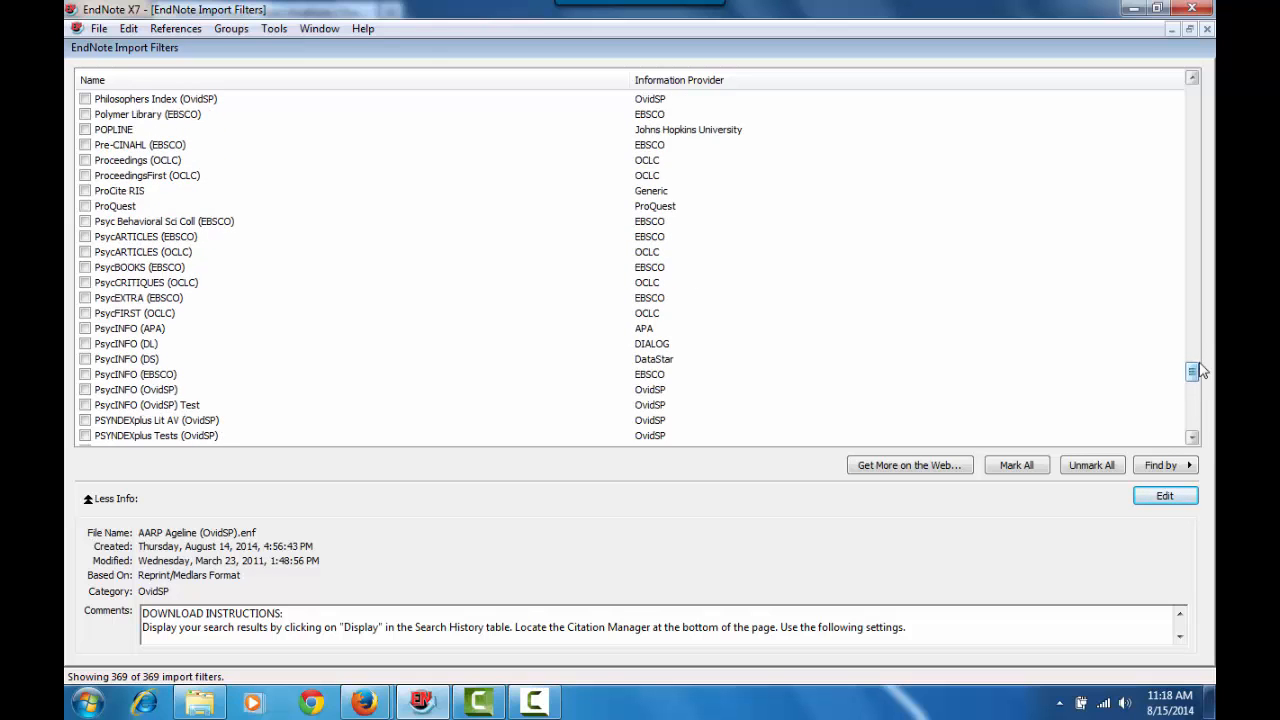
mouse_move(196, 424)
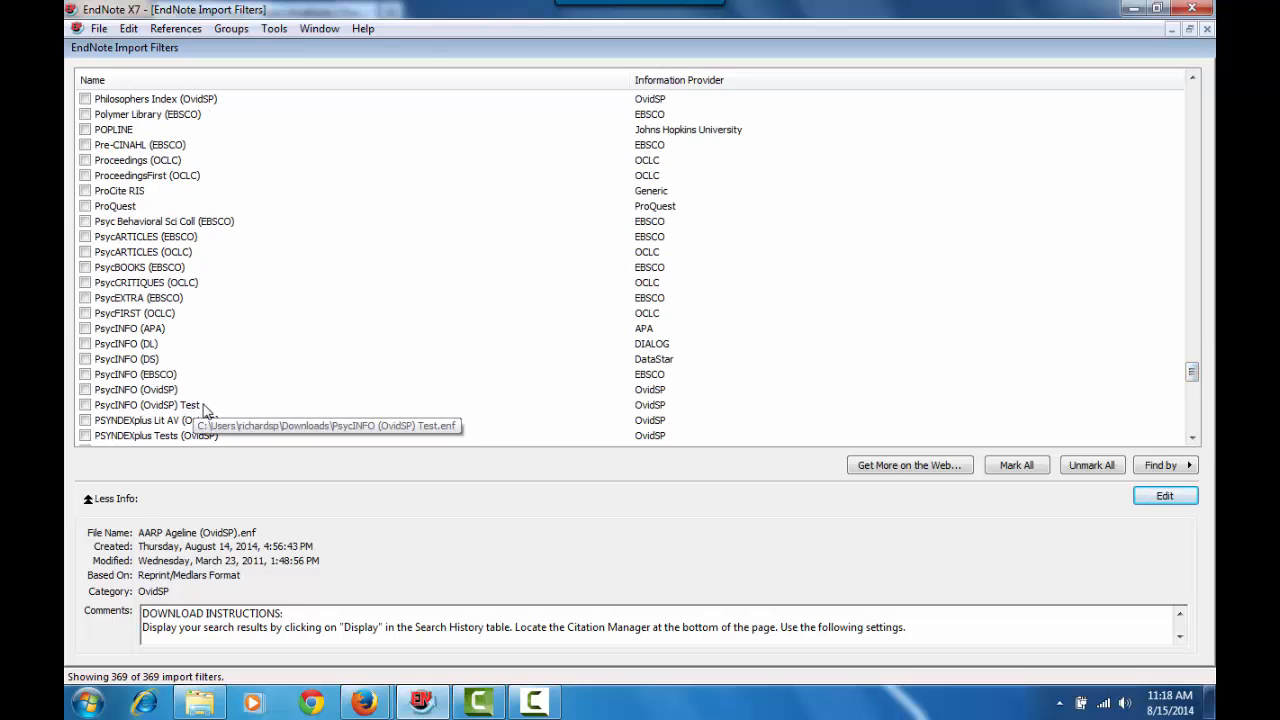
left_click(150, 404)
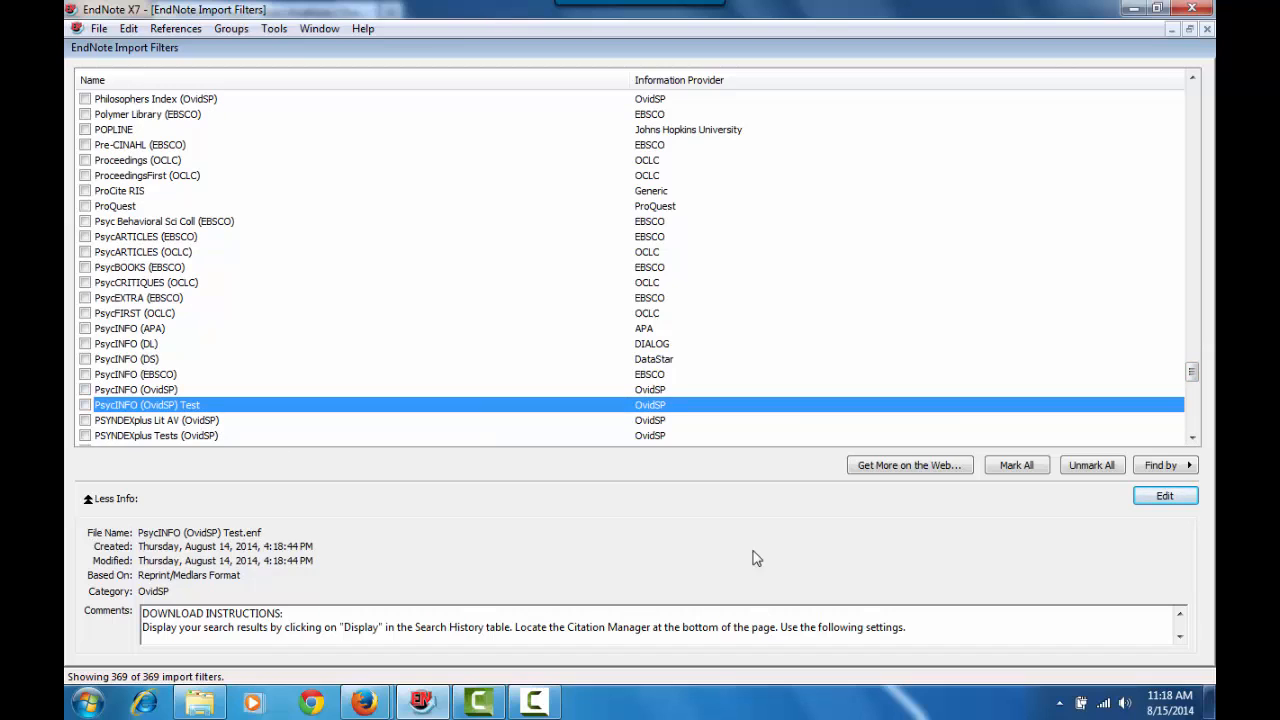
mouse_move(762, 558)
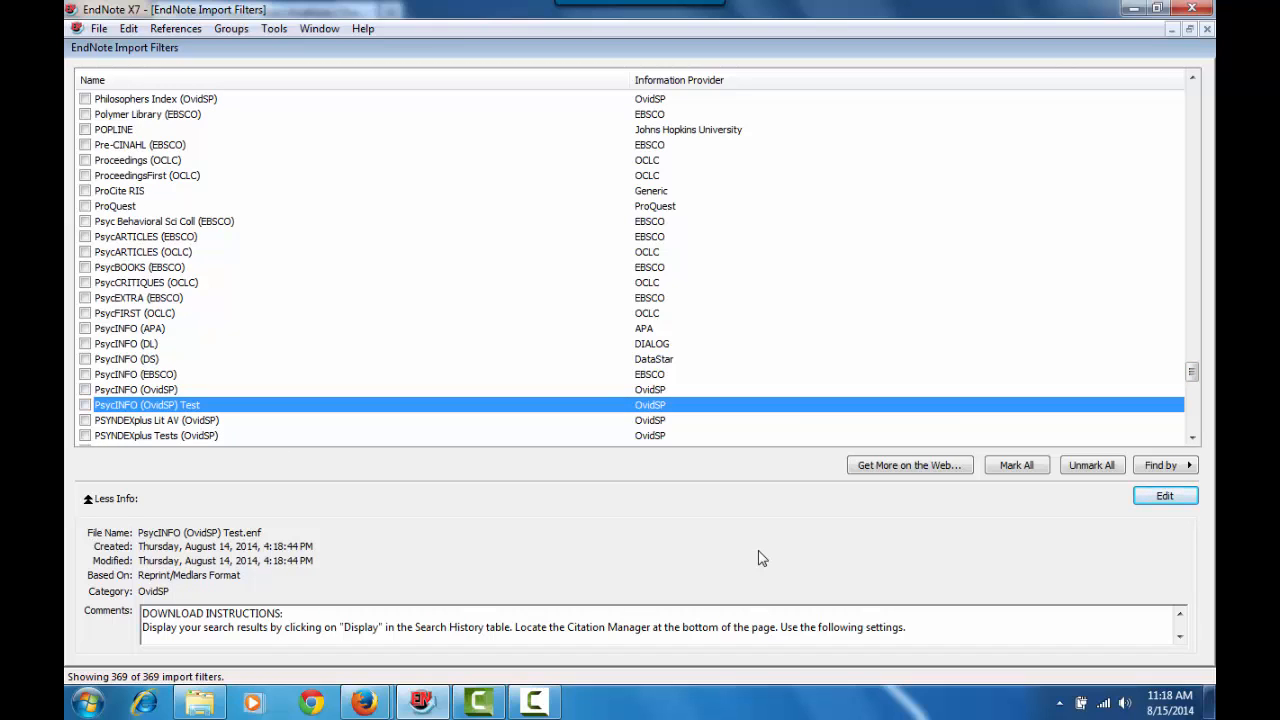